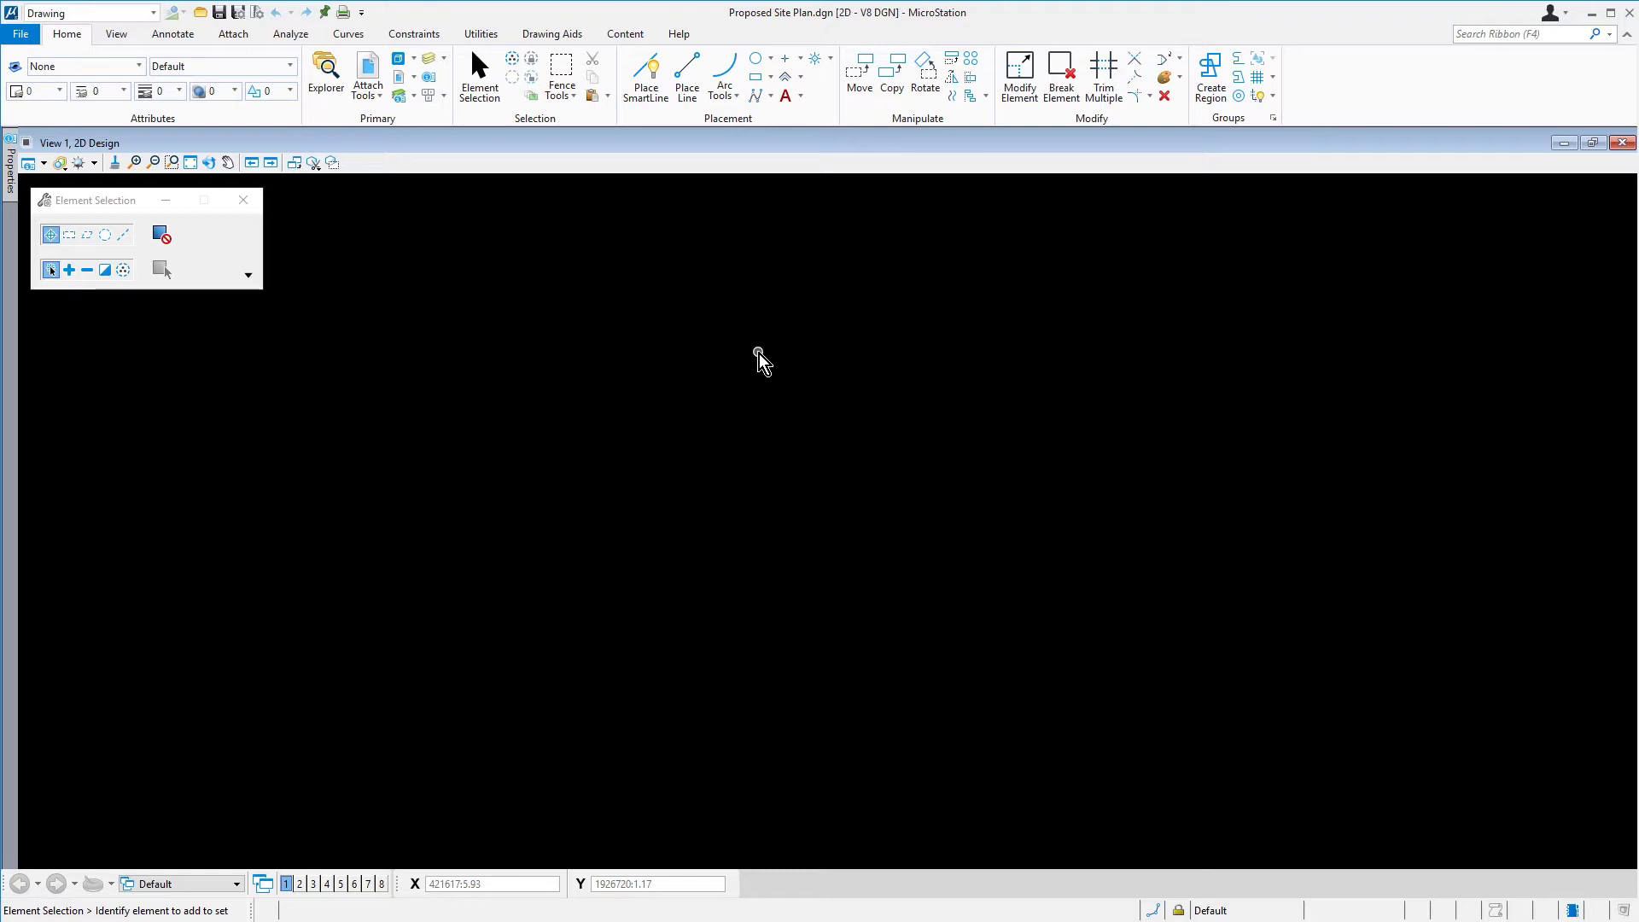
pyautogui.moveTo(676, 155)
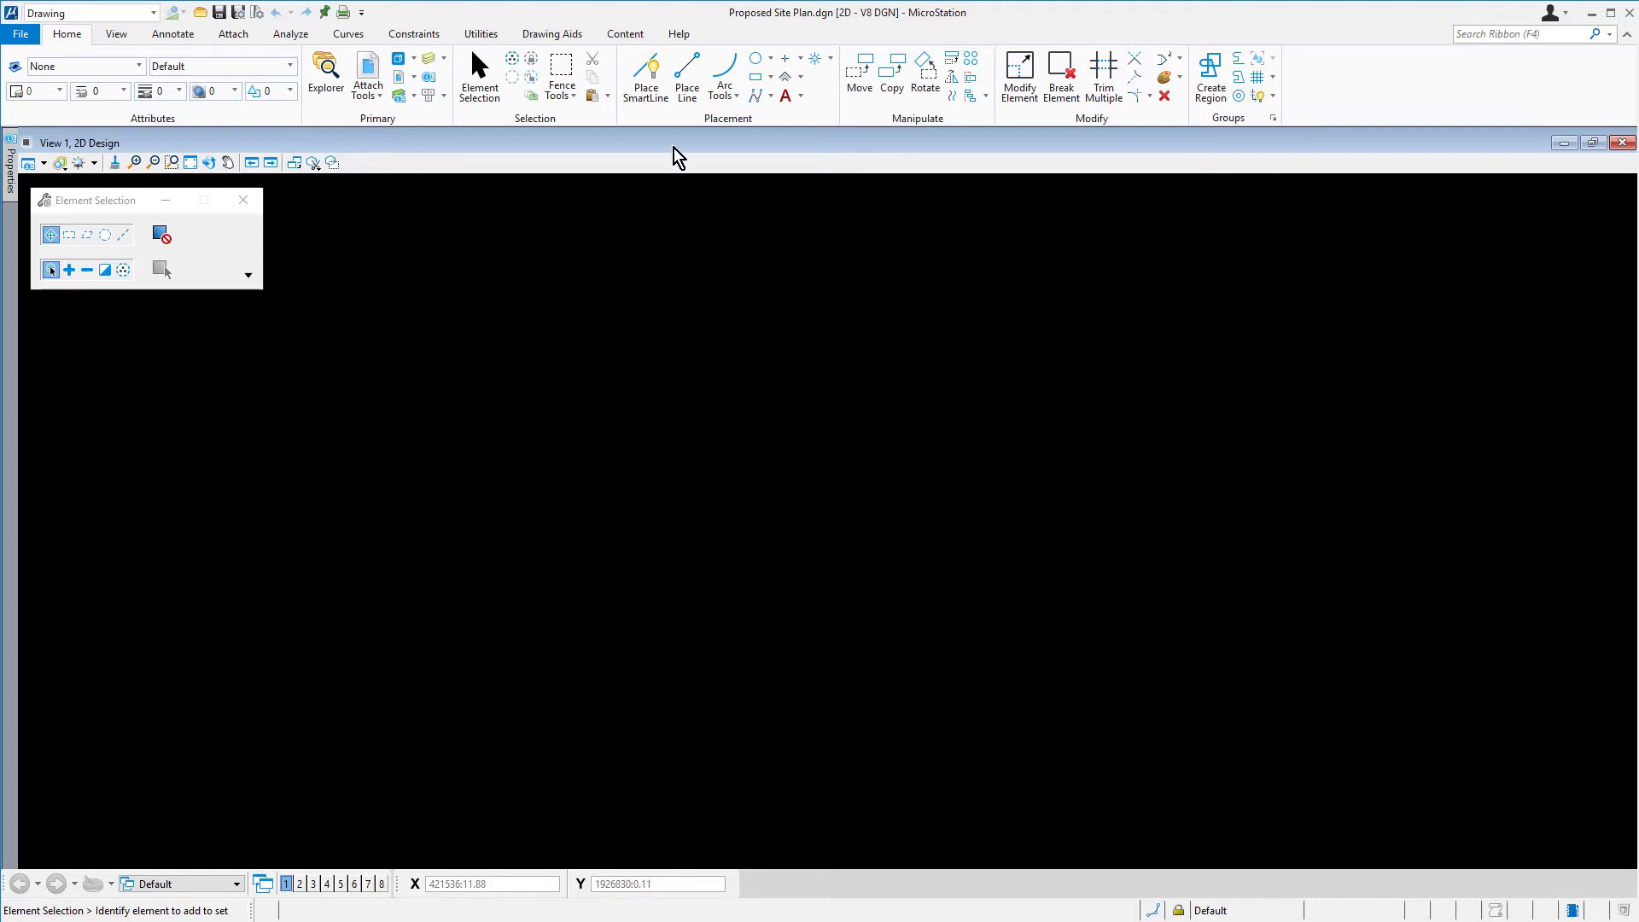
# Activate the Place SmartLine tool from the Home ribbon.
pyautogui.click(645, 73)
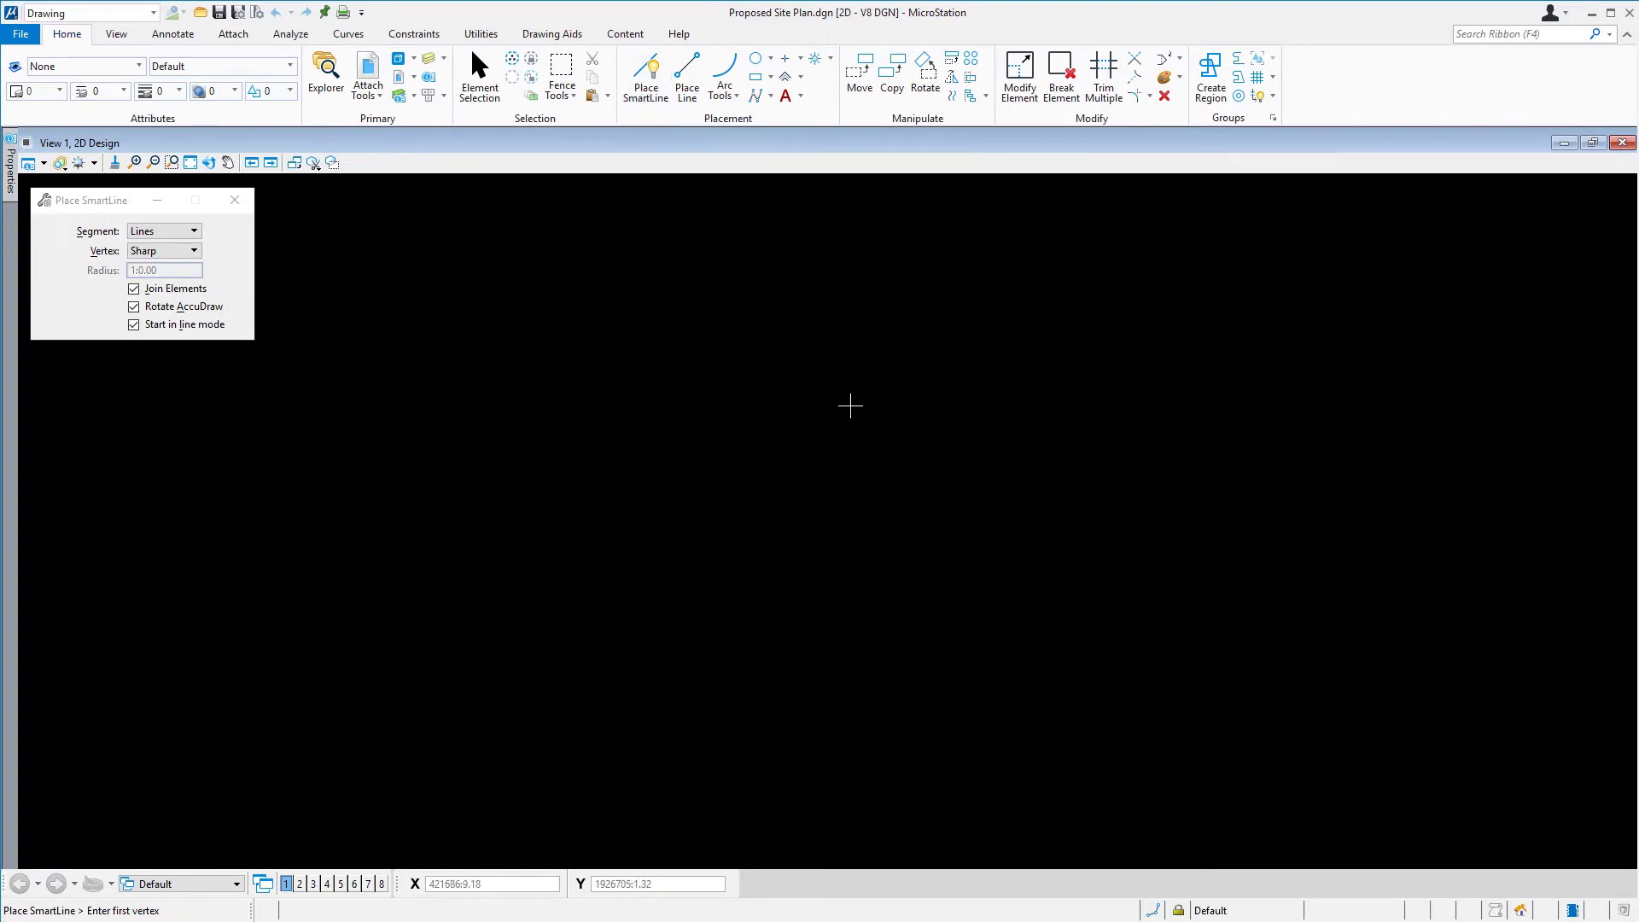
# Place the line's first vertex in View 1, reading X/Y in master:sub units.
pyautogui.click(757, 774)
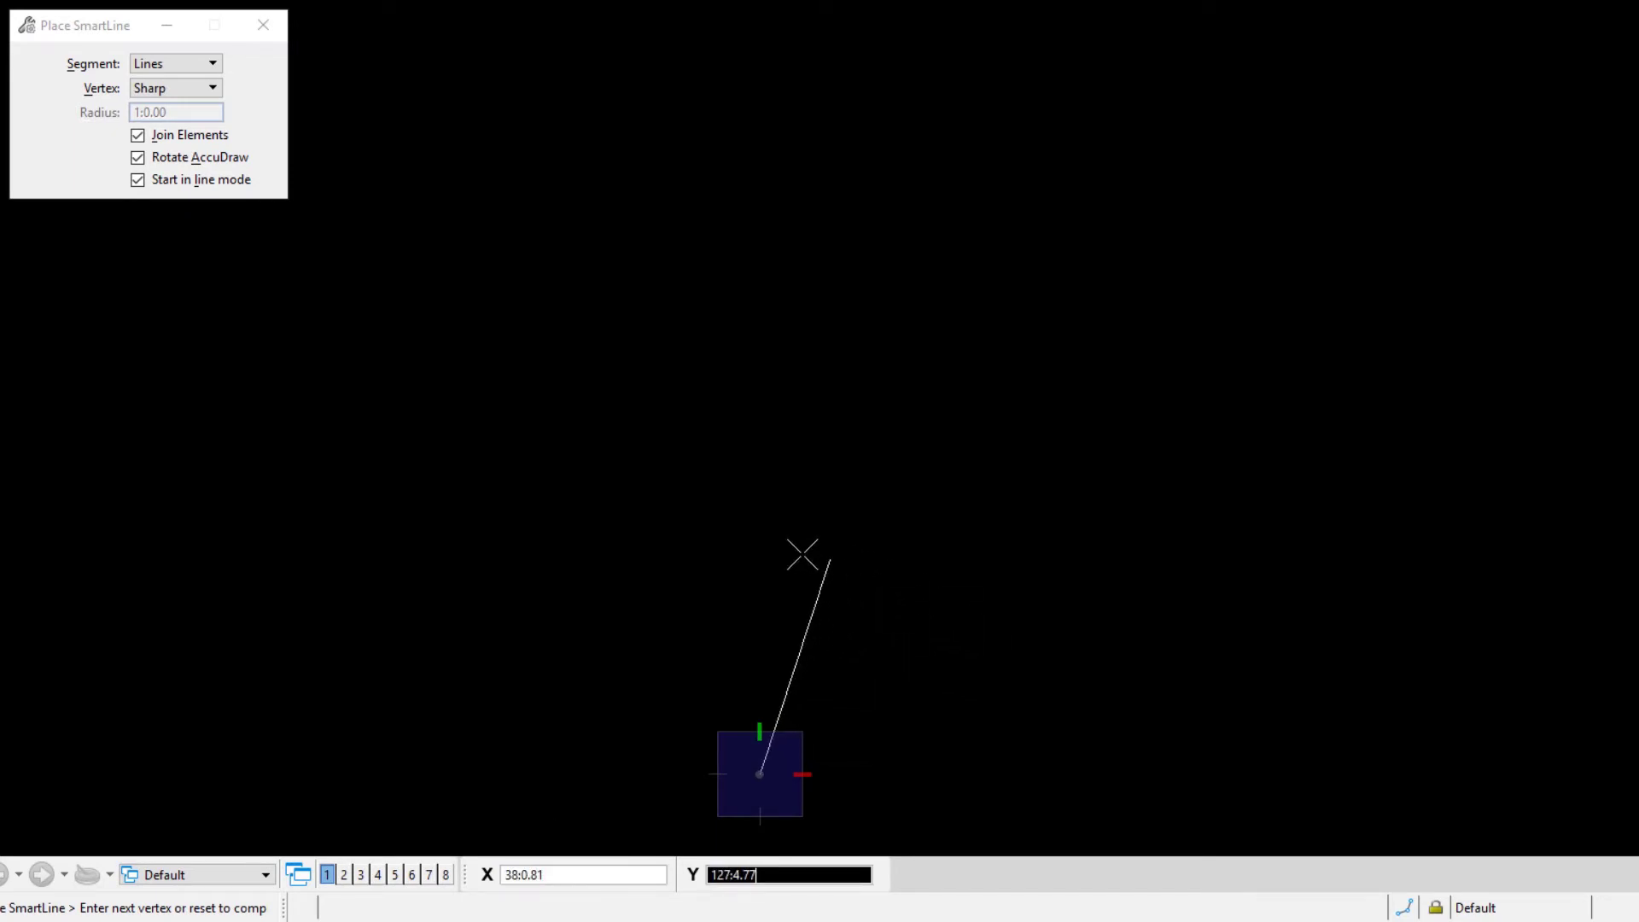
pyautogui.moveTo(956, 716)
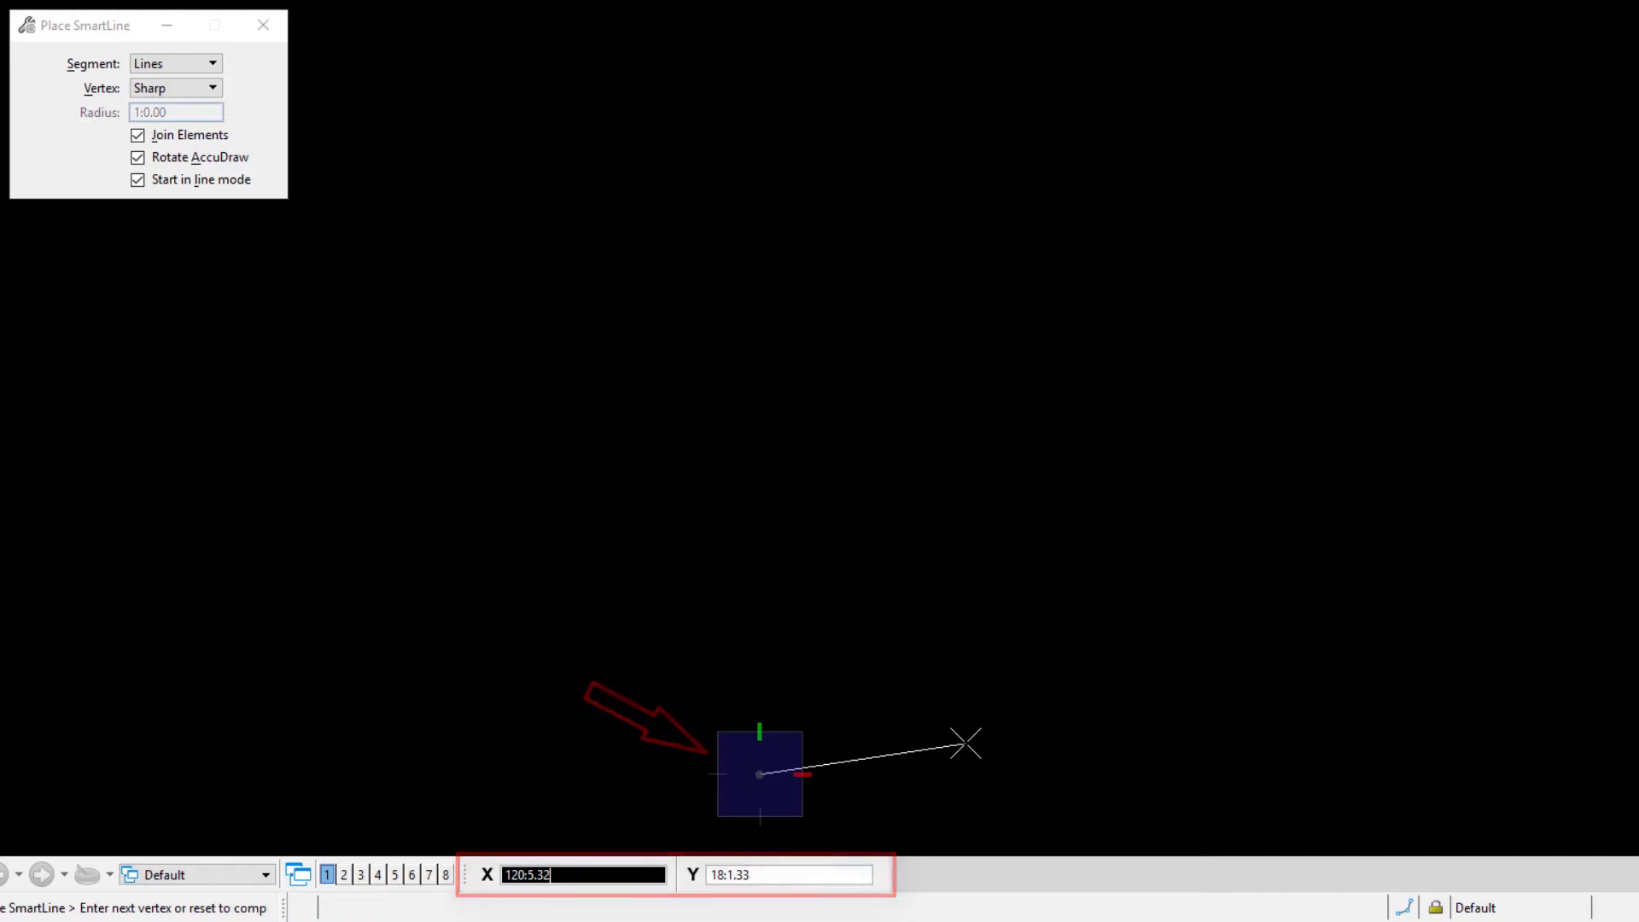
# Toggle AccuDraw to polar distance-and-angle readouts with the M shortcut.
pyautogui.press('m')
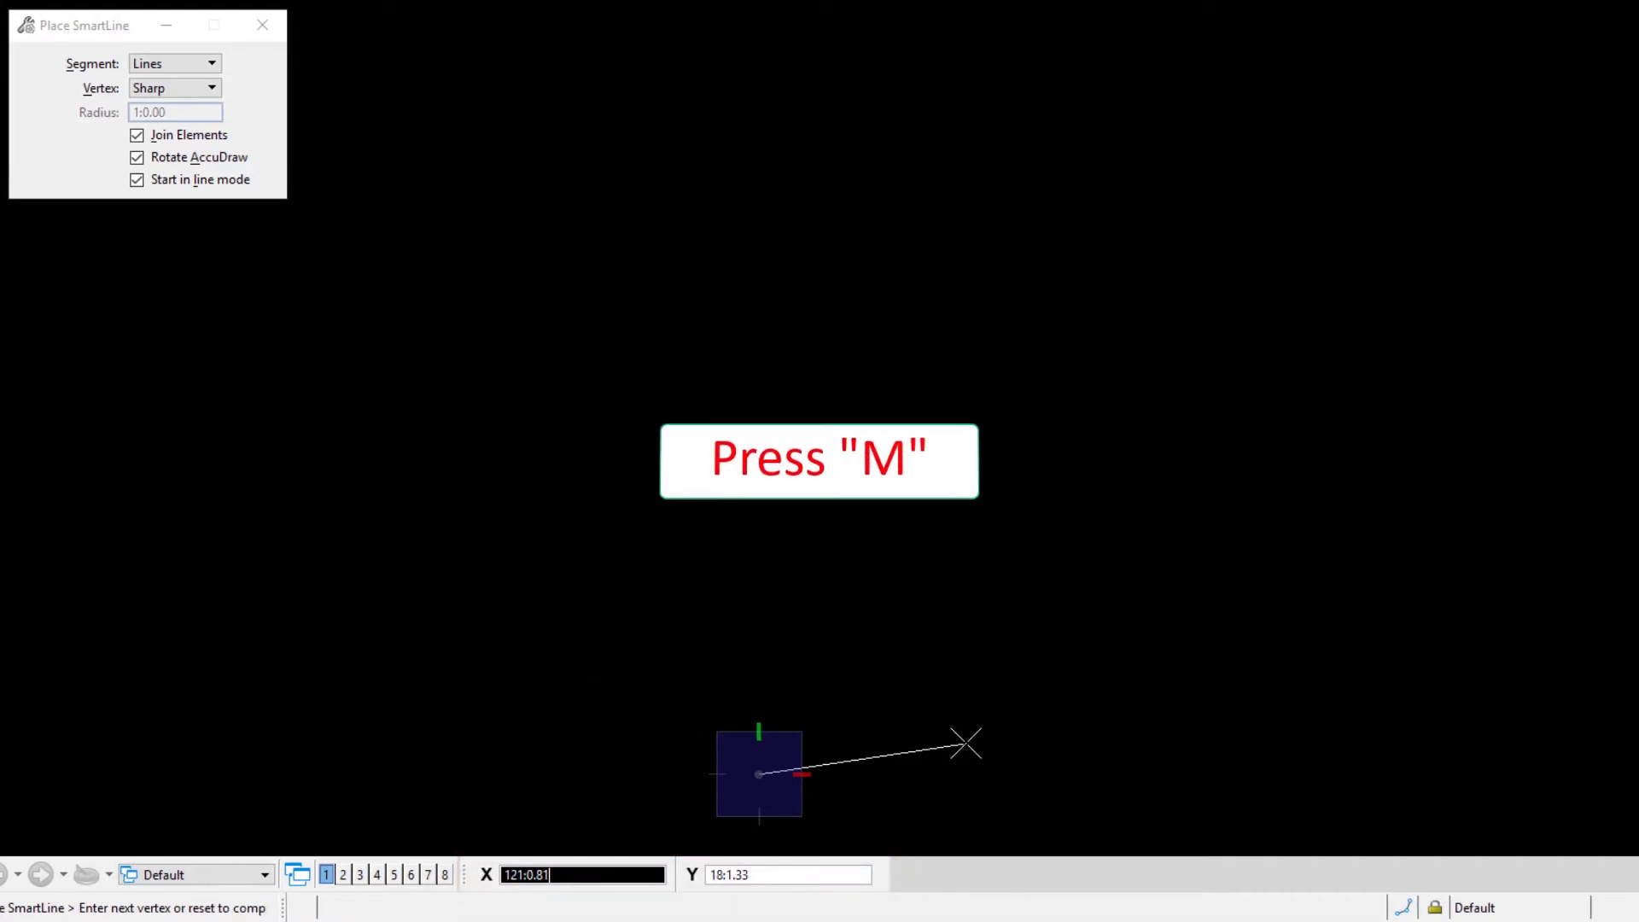
pyautogui.press('m')
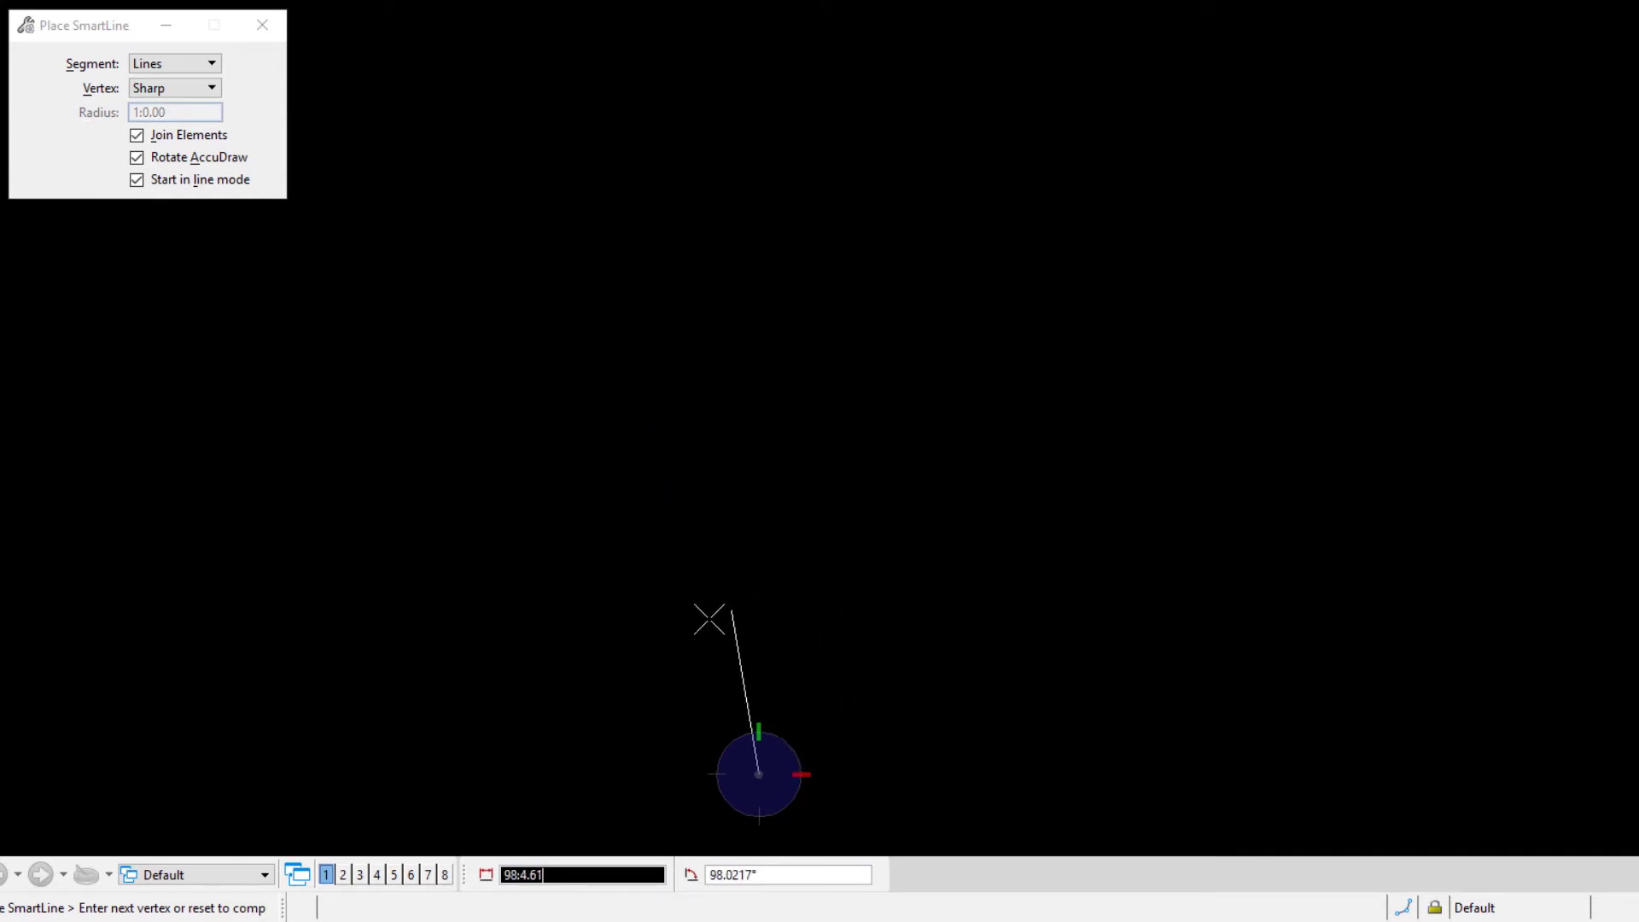
pyautogui.moveTo(883, 703)
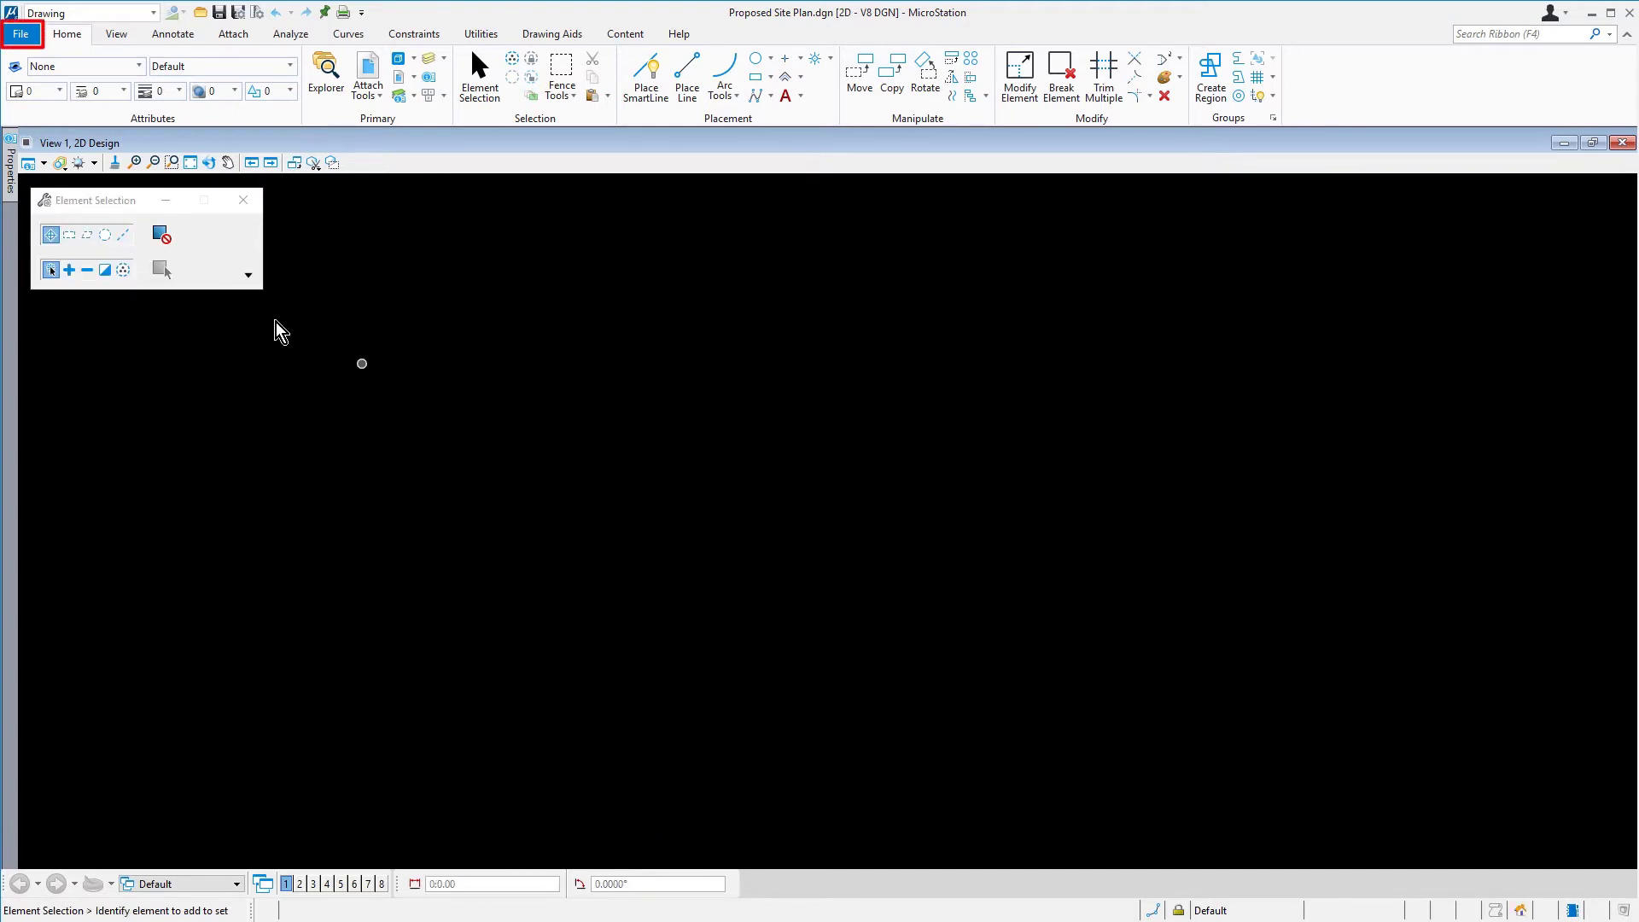
# Reach Design File Settings via File > Settings > File, landing on Angle Readout.
pyautogui.click(20, 34)
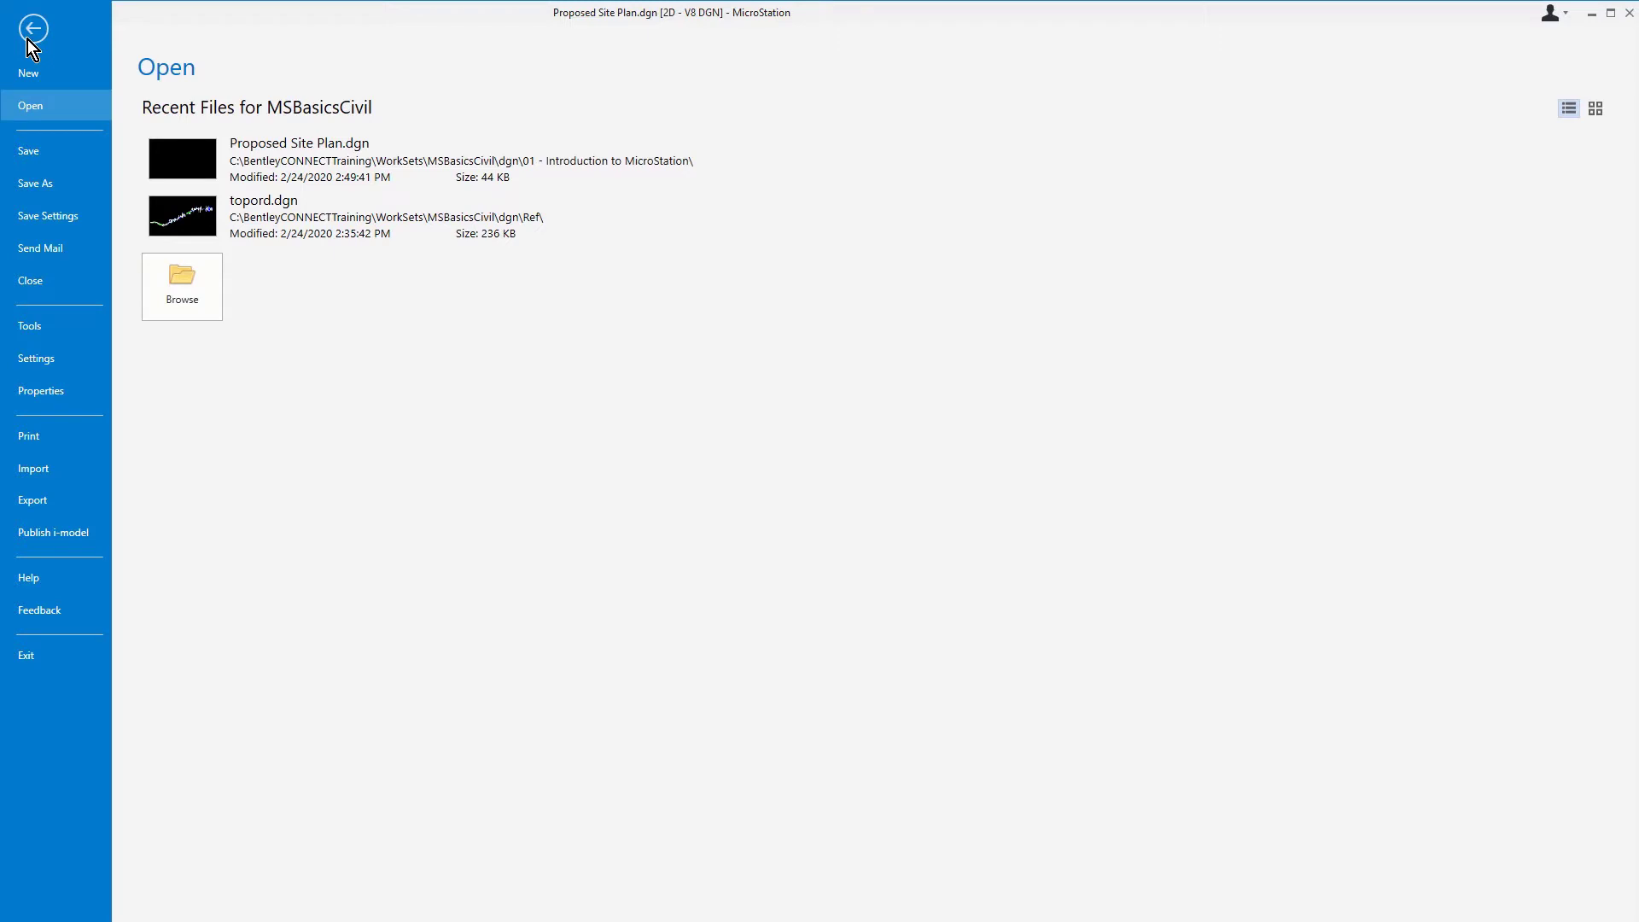
pyautogui.moveTo(73, 363)
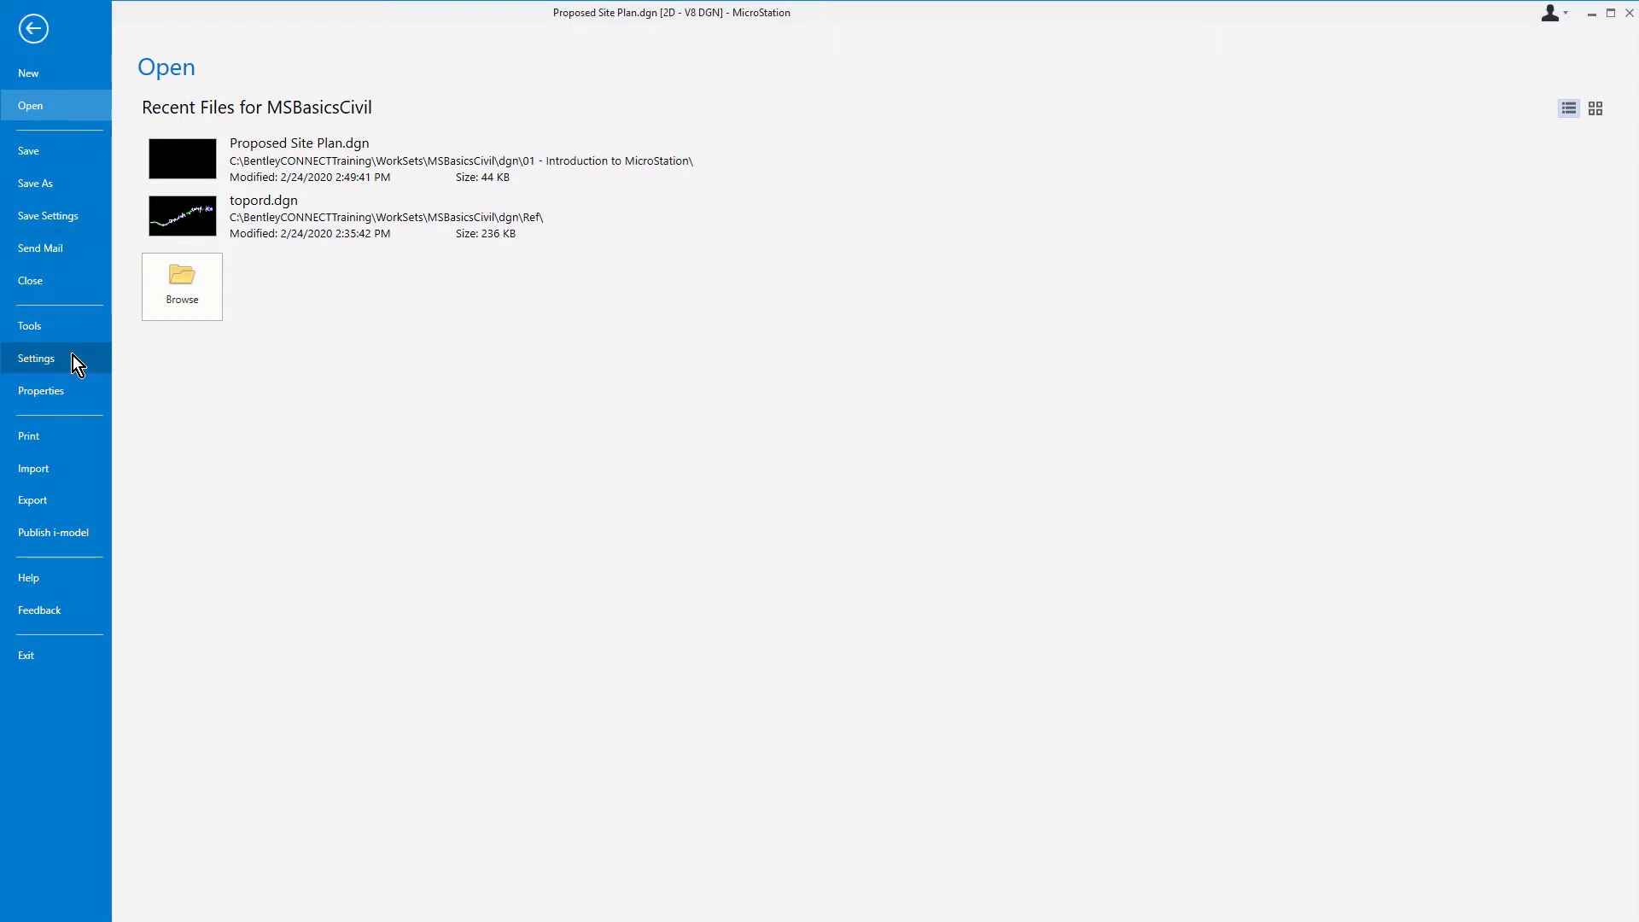
pyautogui.click(37, 359)
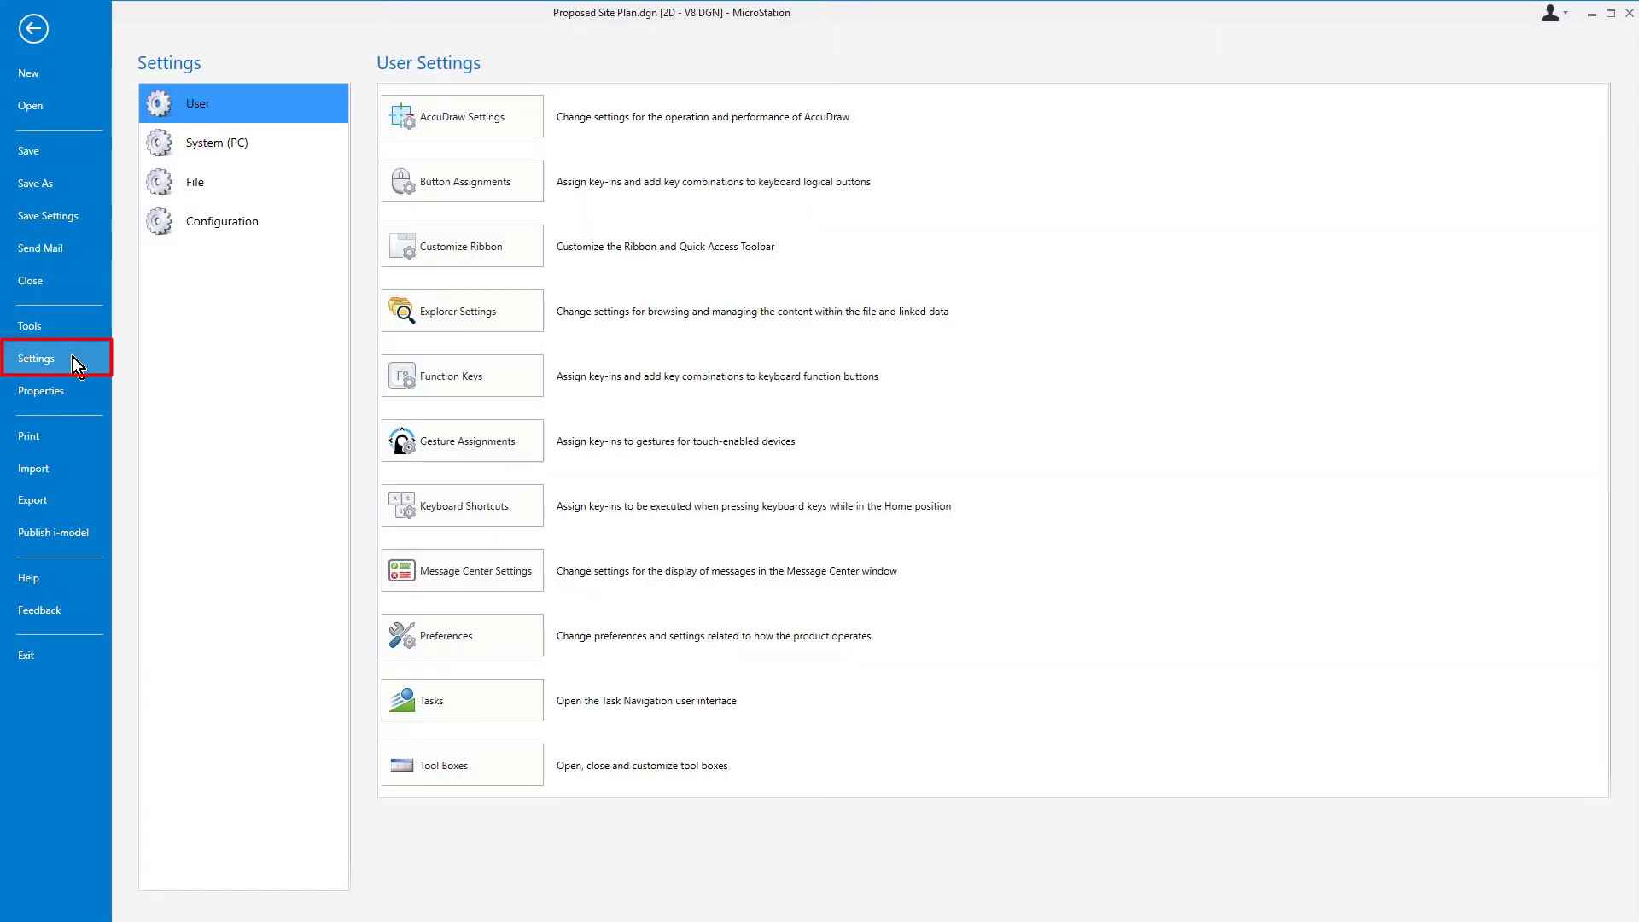
pyautogui.click(244, 181)
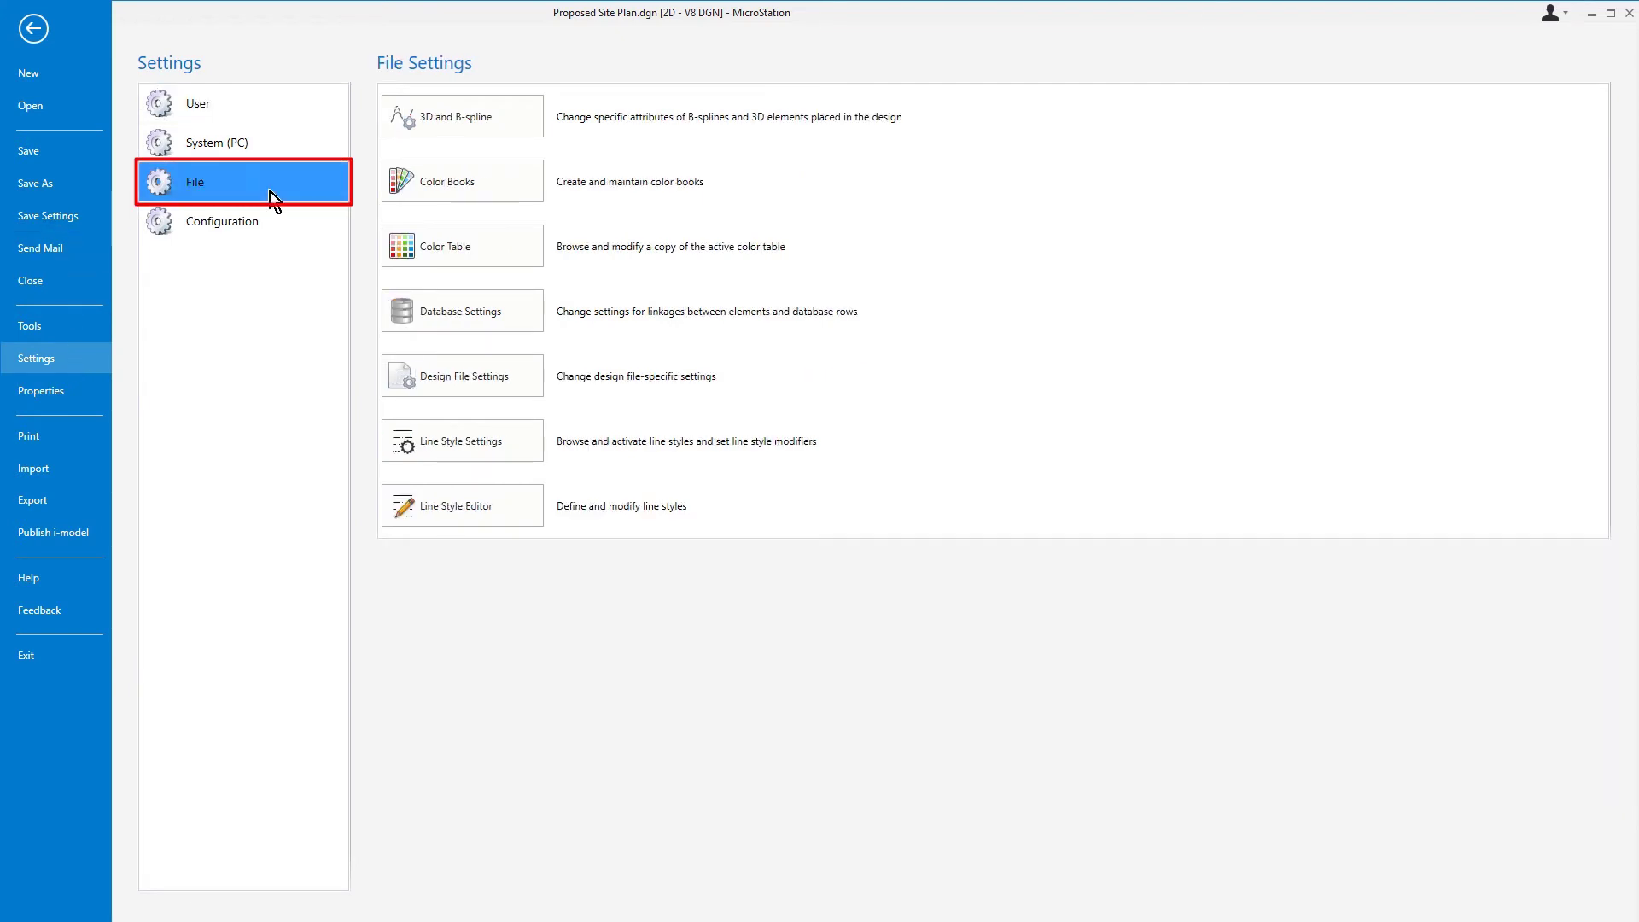
pyautogui.moveTo(748, 385)
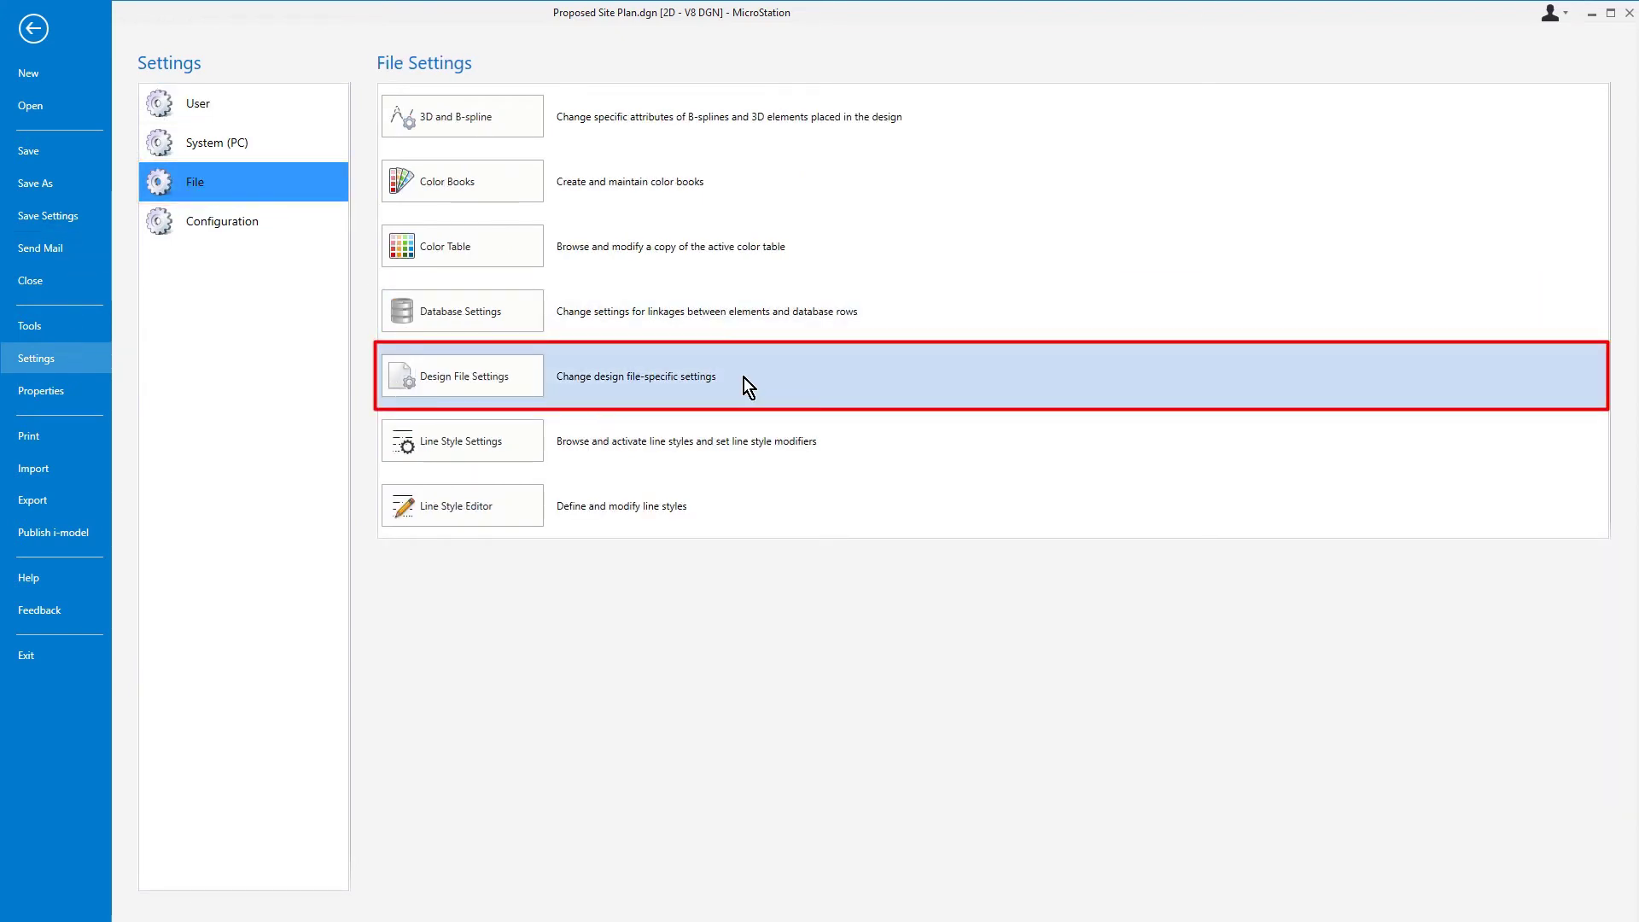
pyautogui.click(460, 376)
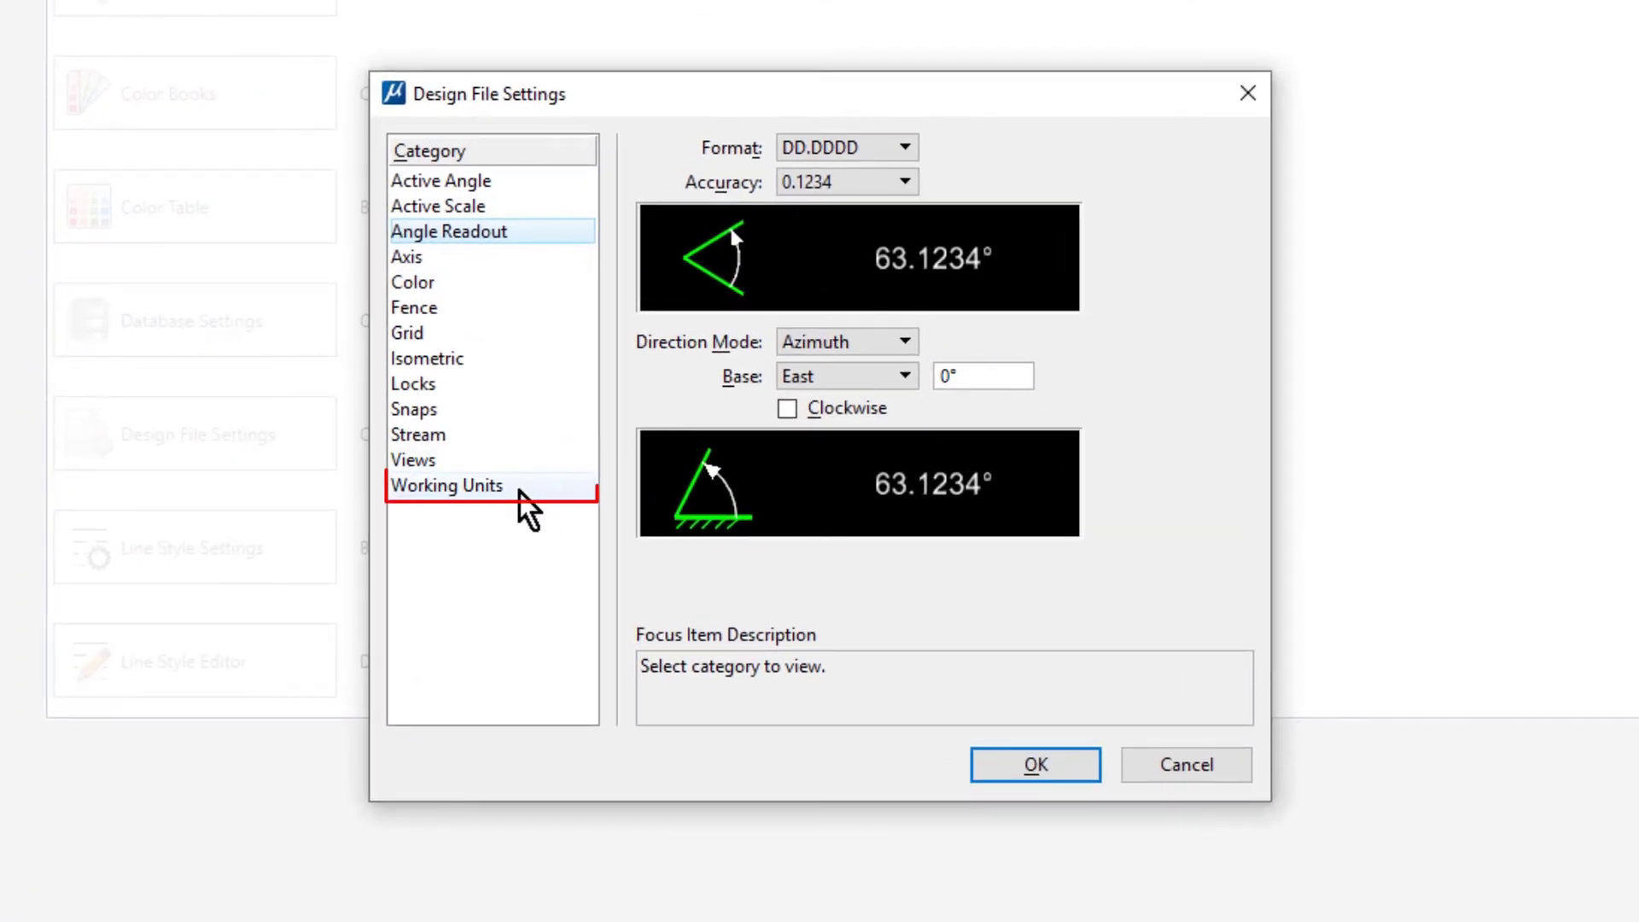
# Set the Working Units linear format to MU (master units only).
pyautogui.click(446, 485)
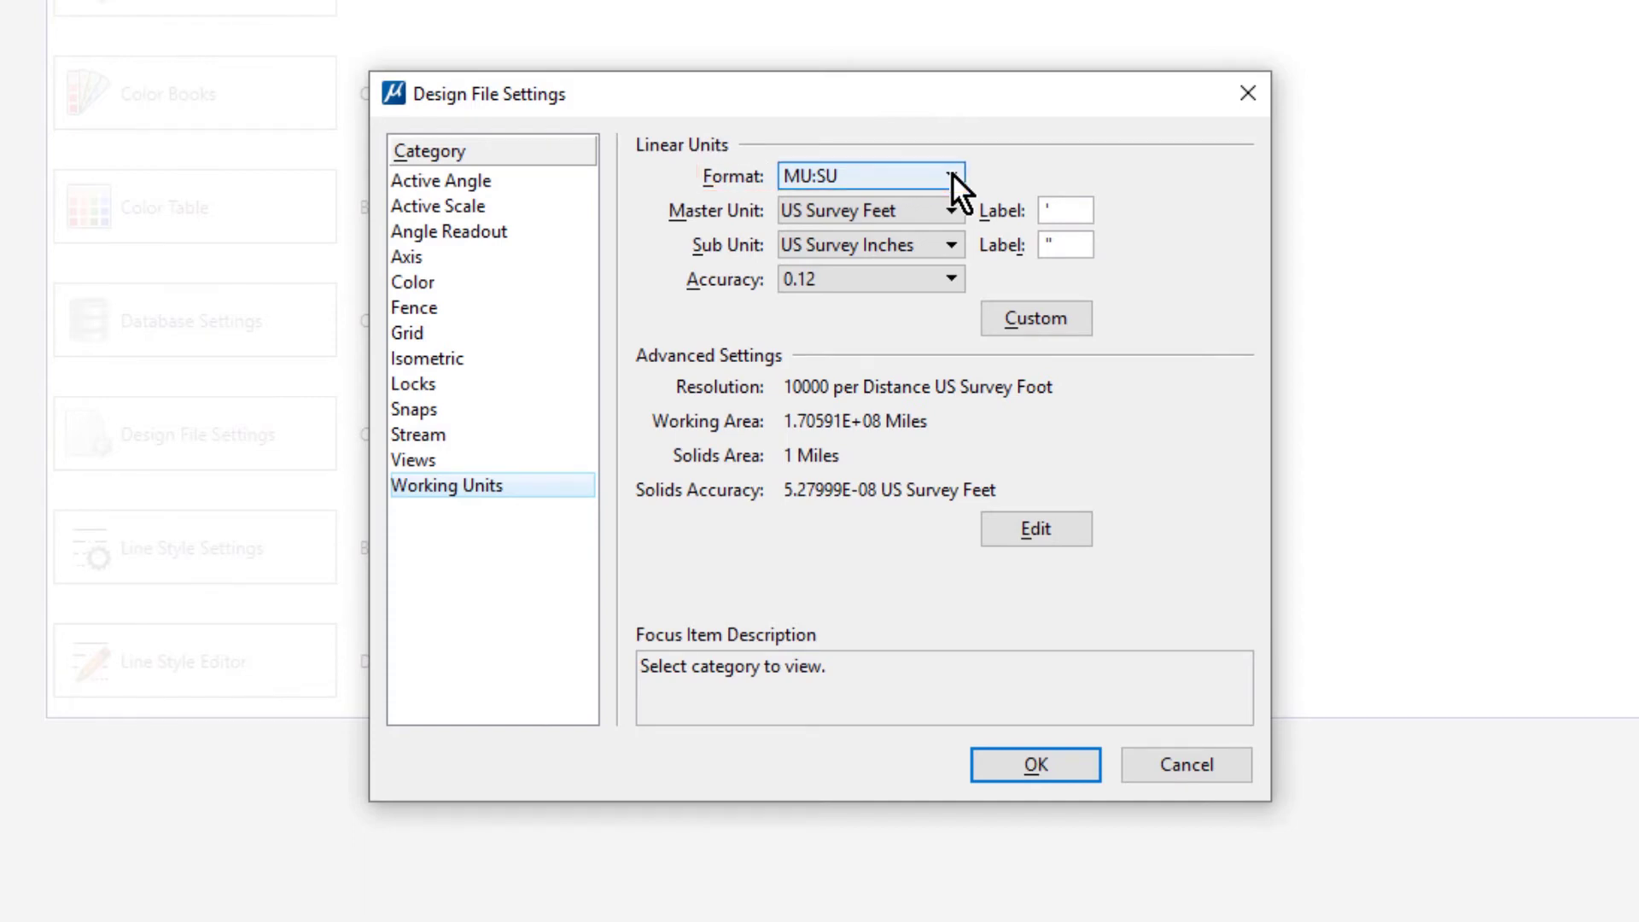
pyautogui.click(949, 175)
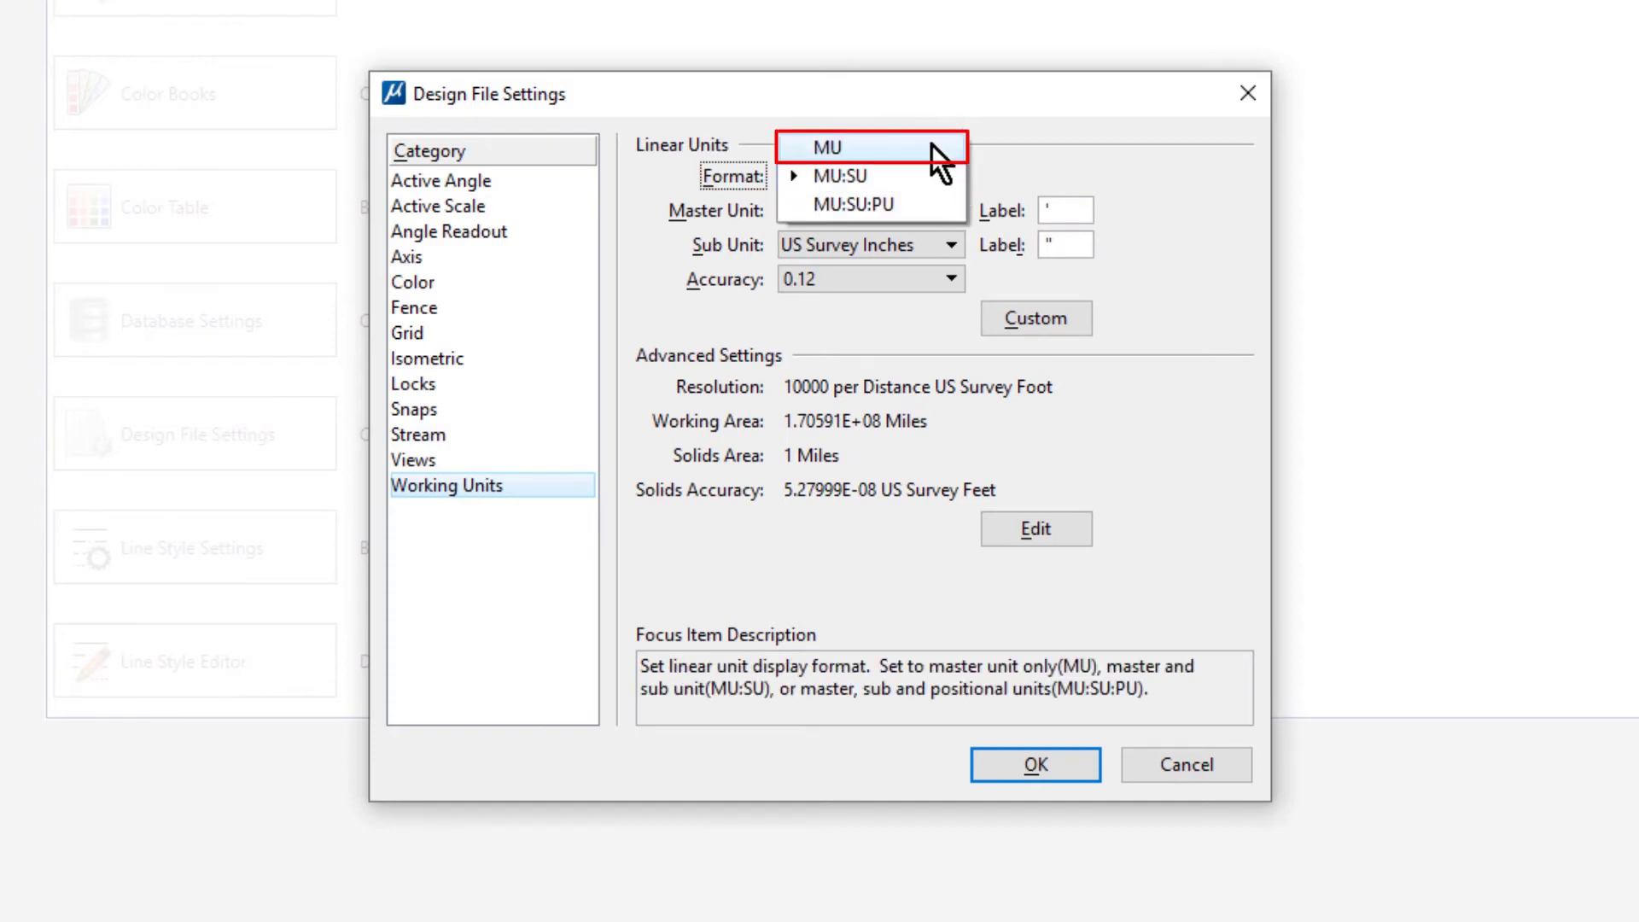
pyautogui.click(827, 146)
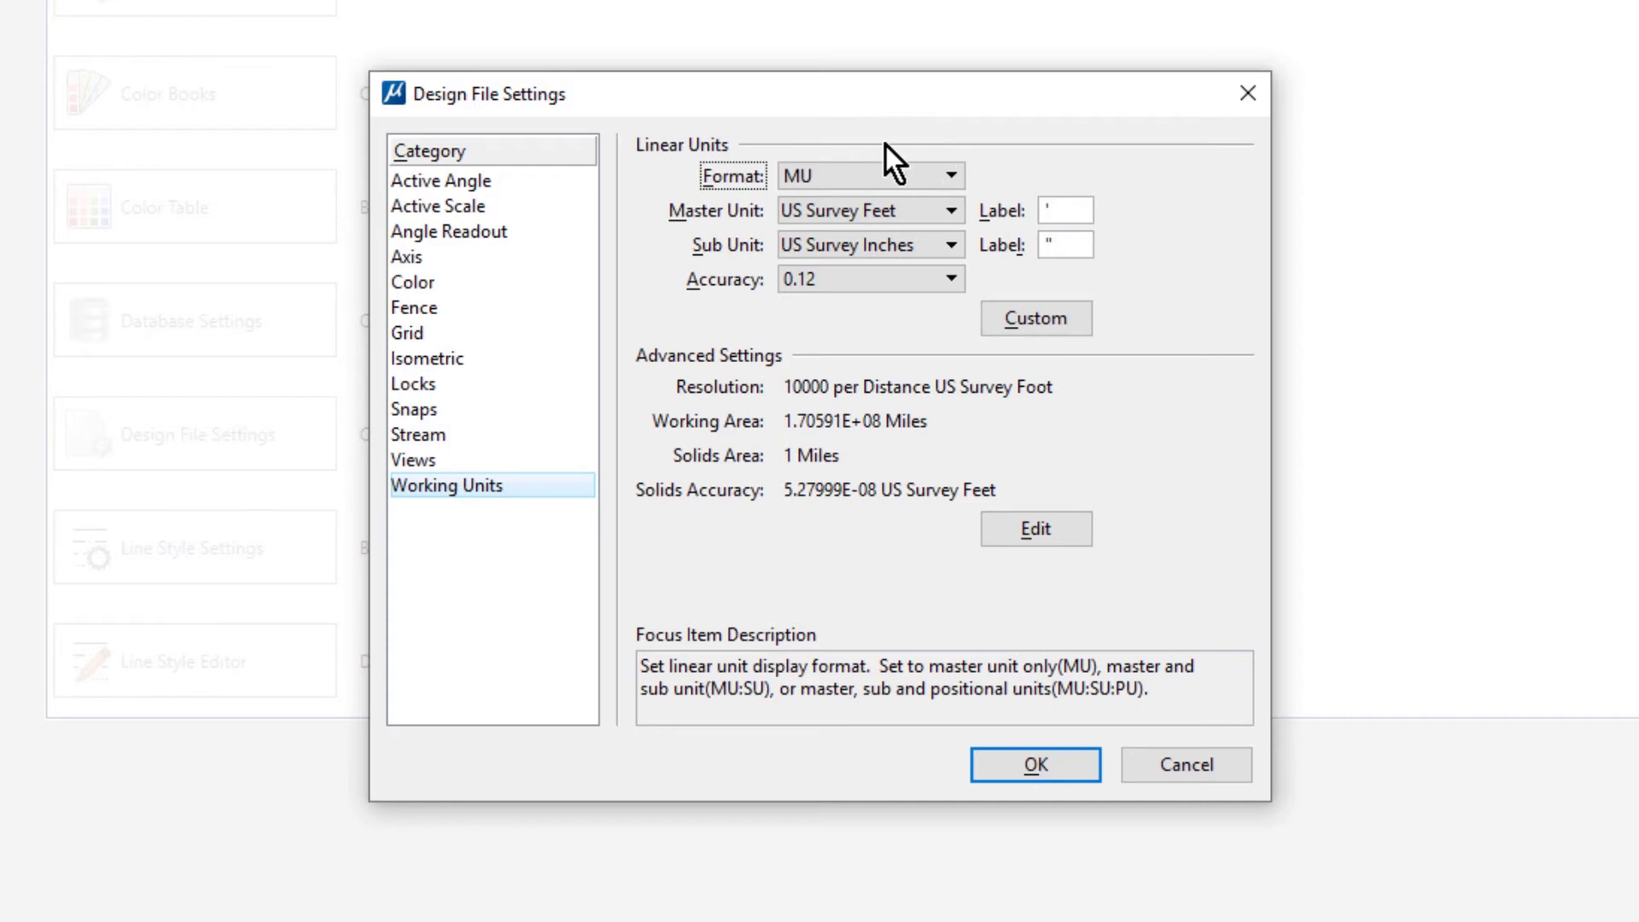
# Set angle readout to DD MM SS, accuracy 0, Bearing direction mode, and apply with OK.
pyautogui.click(447, 231)
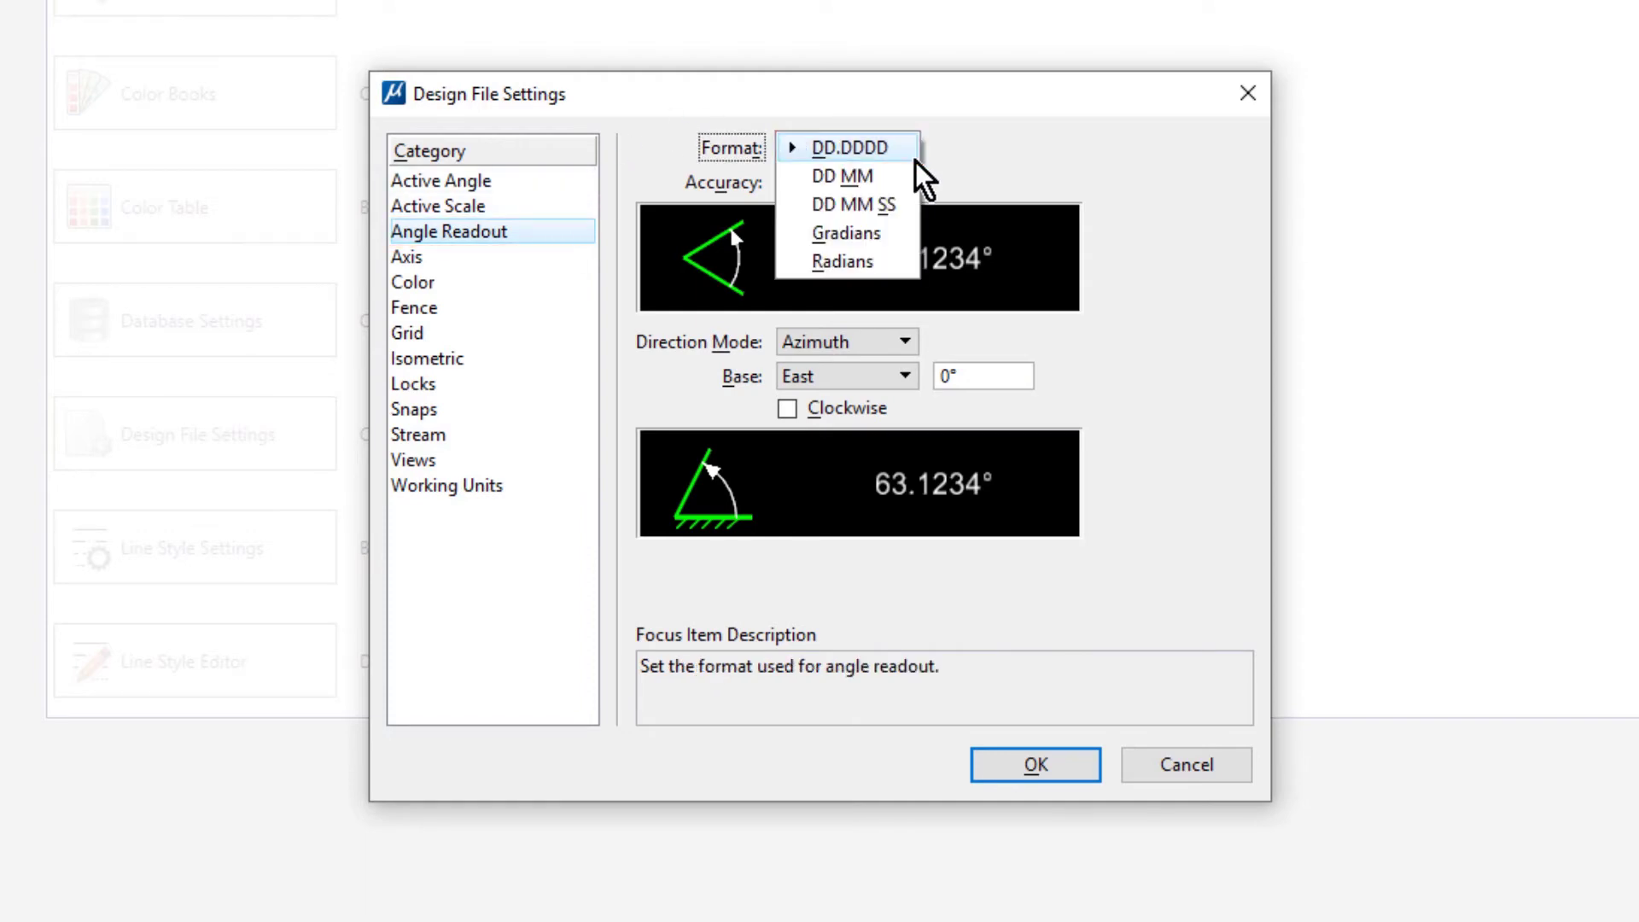
pyautogui.moveTo(888, 203)
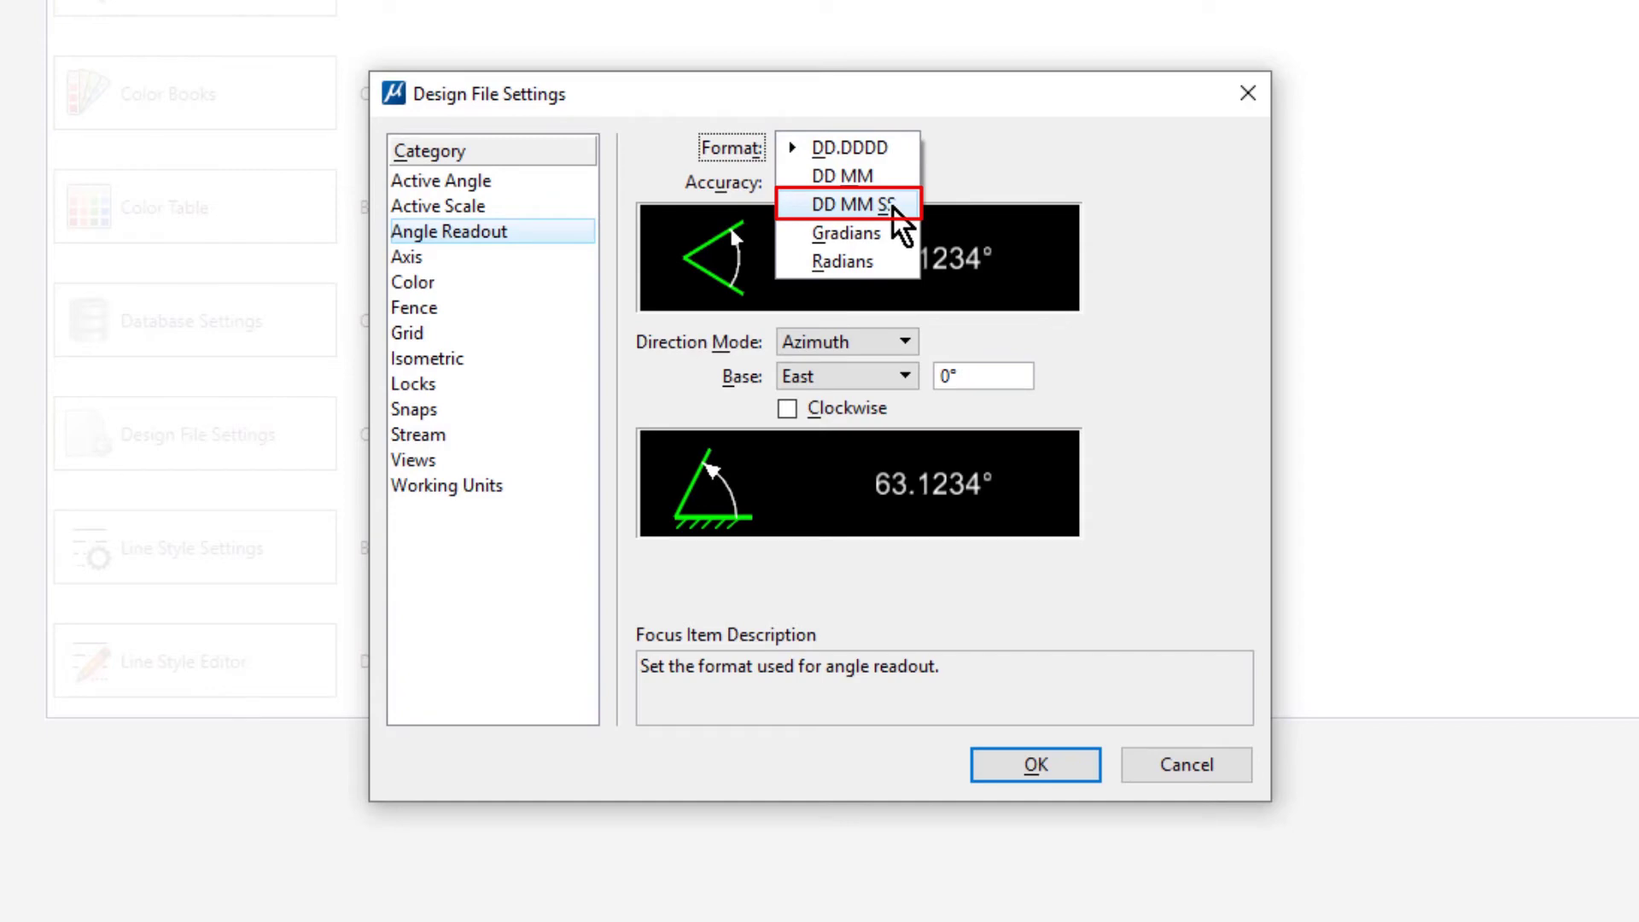
pyautogui.click(836, 202)
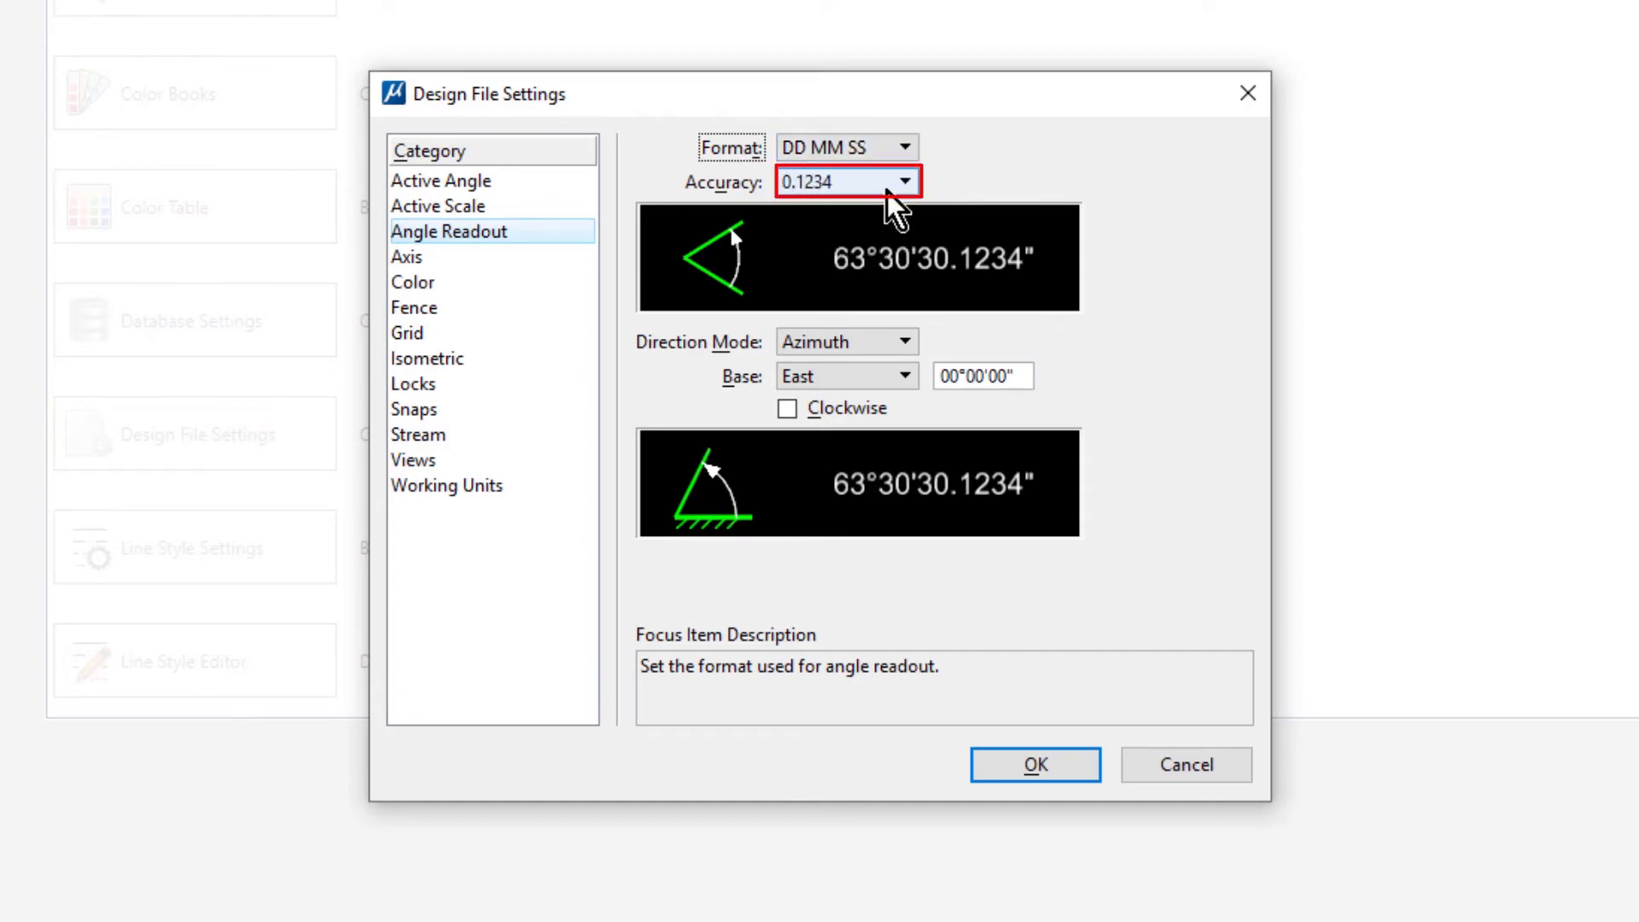
pyautogui.click(903, 181)
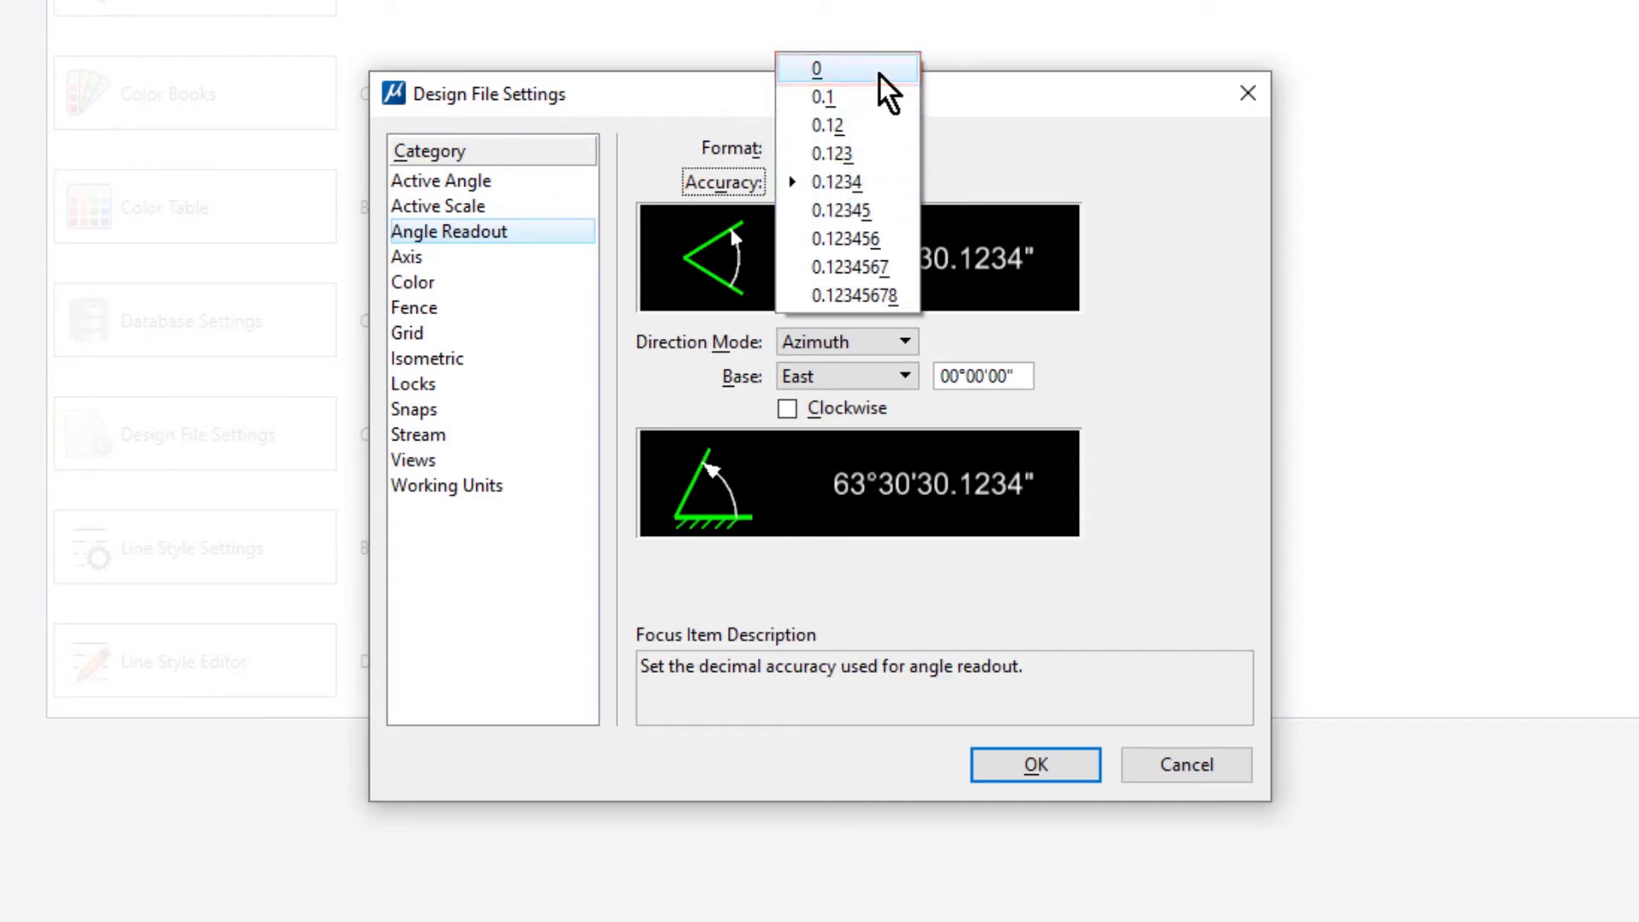
pyautogui.click(815, 68)
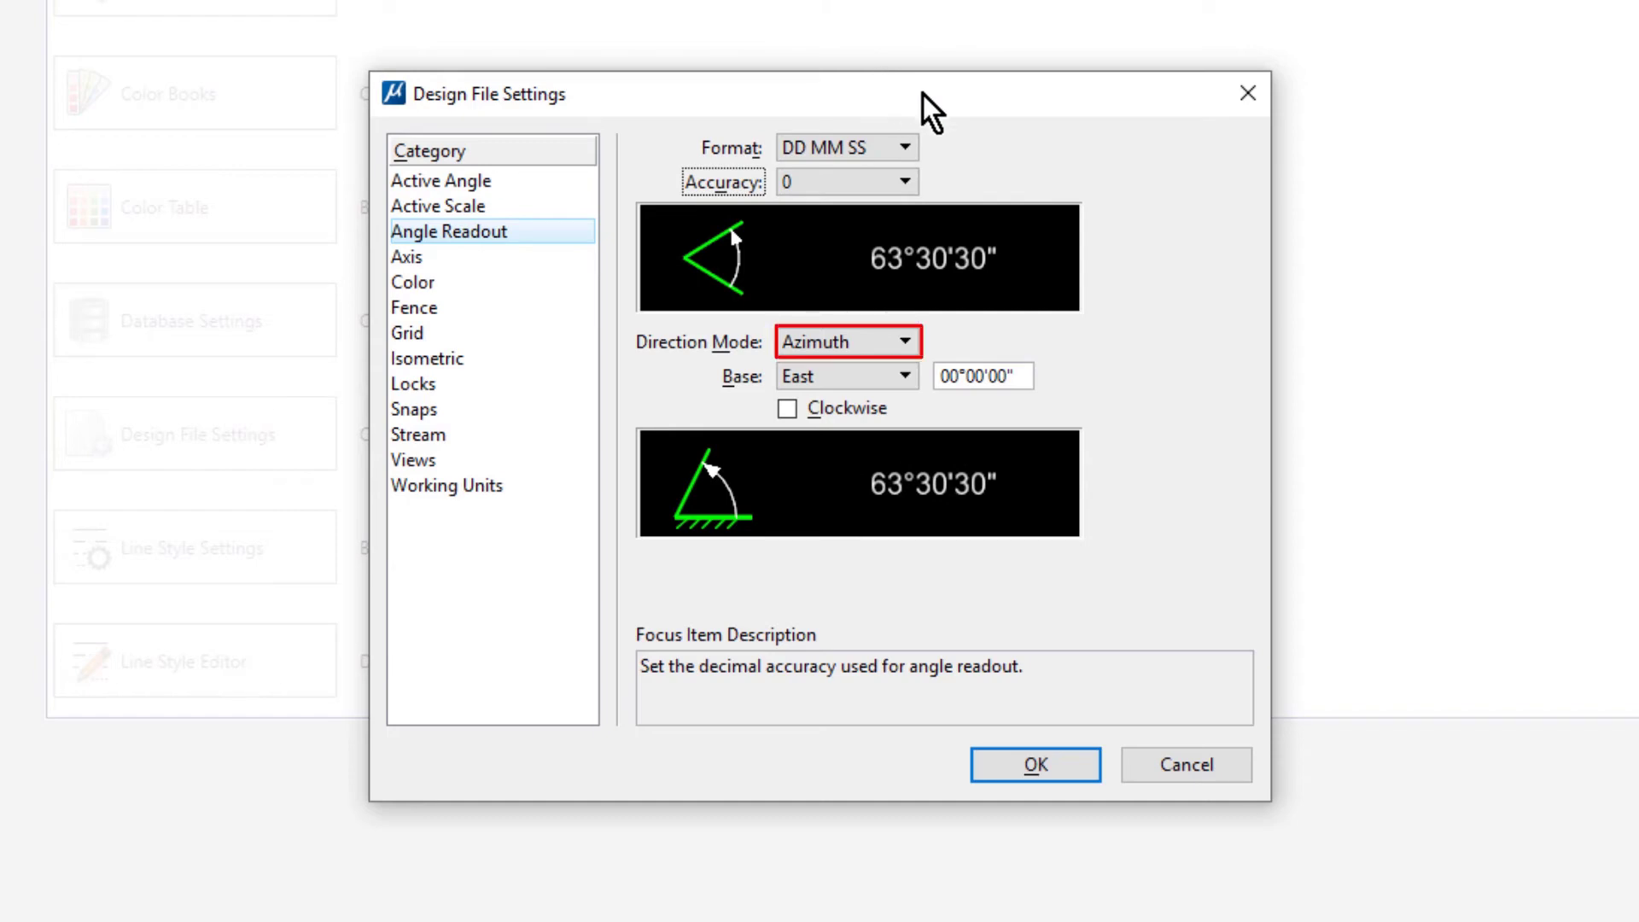
pyautogui.click(904, 341)
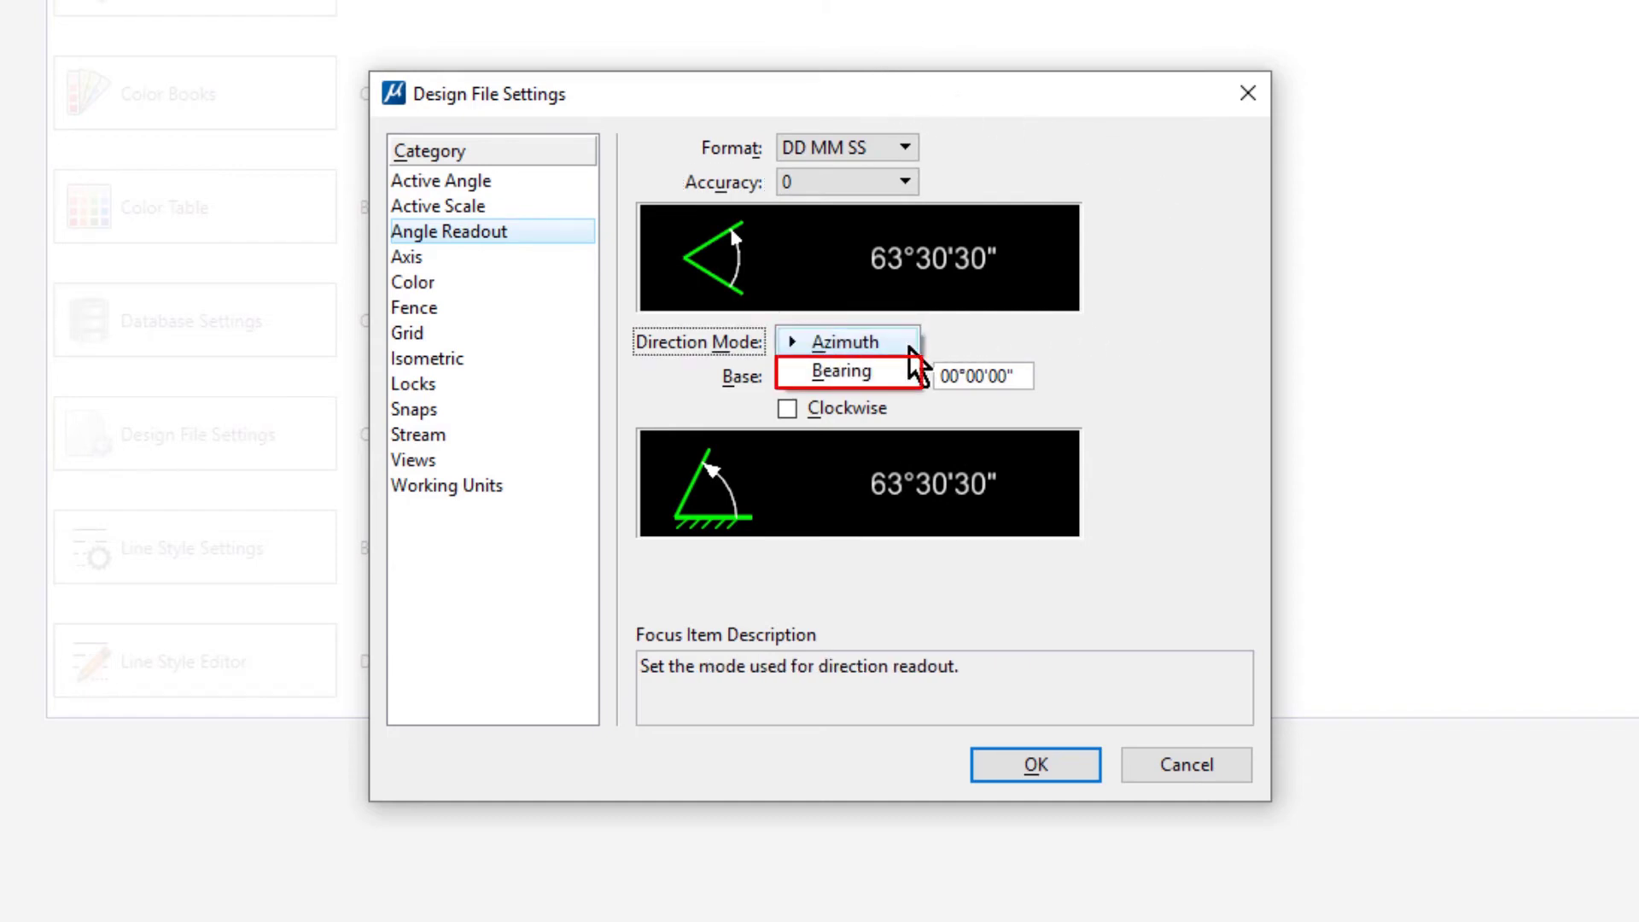
pyautogui.click(851, 371)
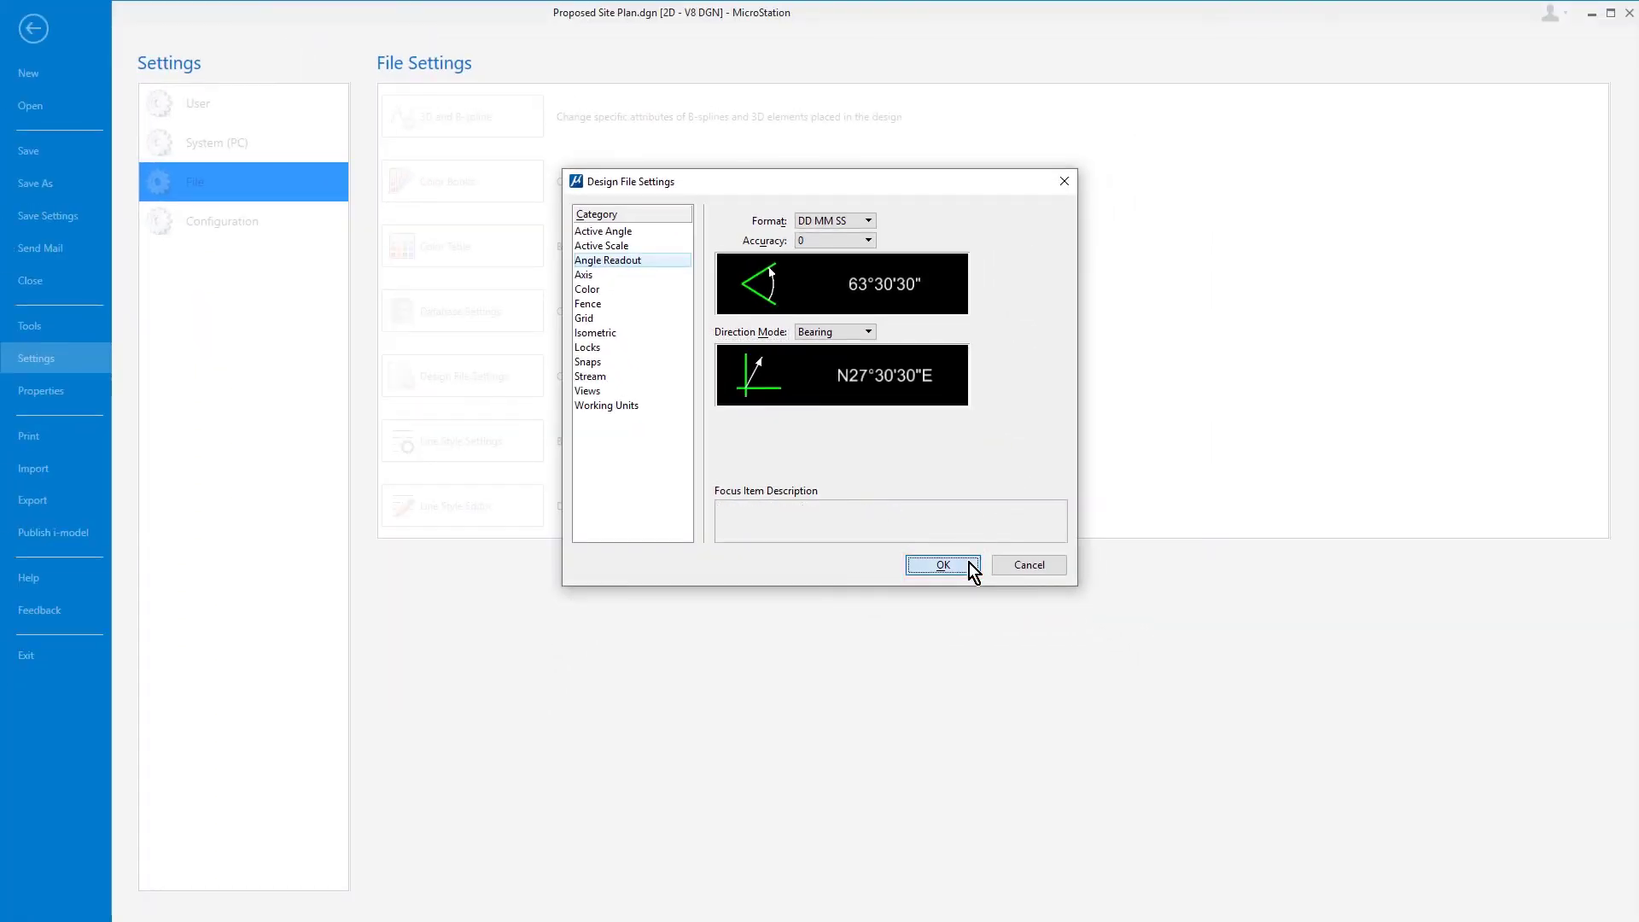
pyautogui.click(940, 564)
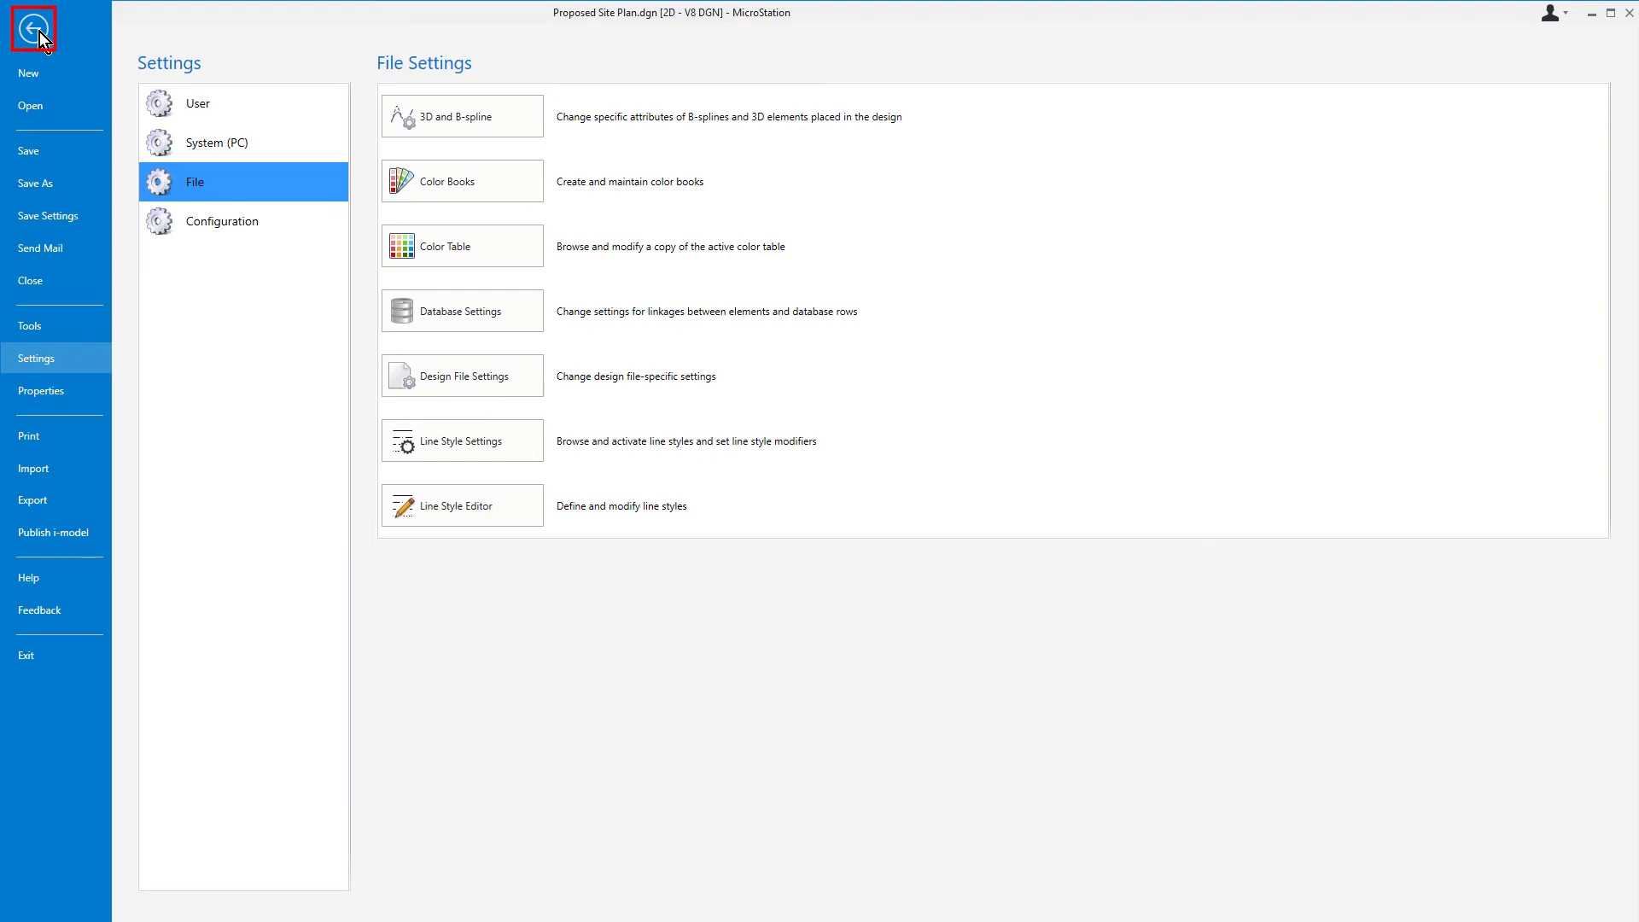
# Return from backstage to the drawing and Save Settings into the design file.
pyautogui.click(29, 29)
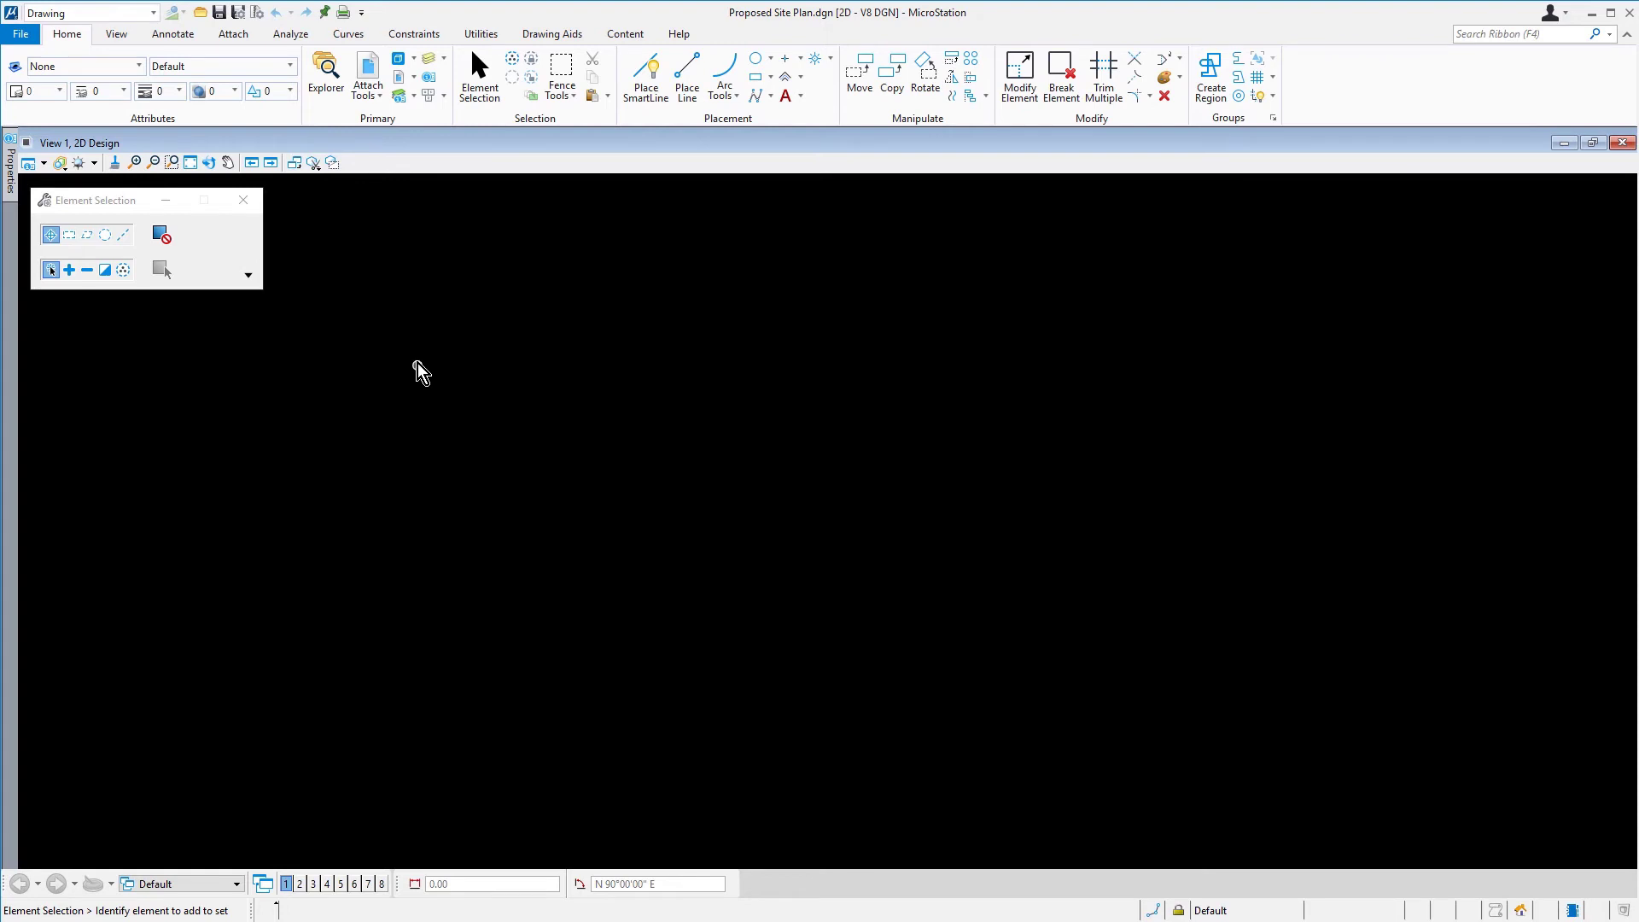
pyautogui.moveTo(239, 11)
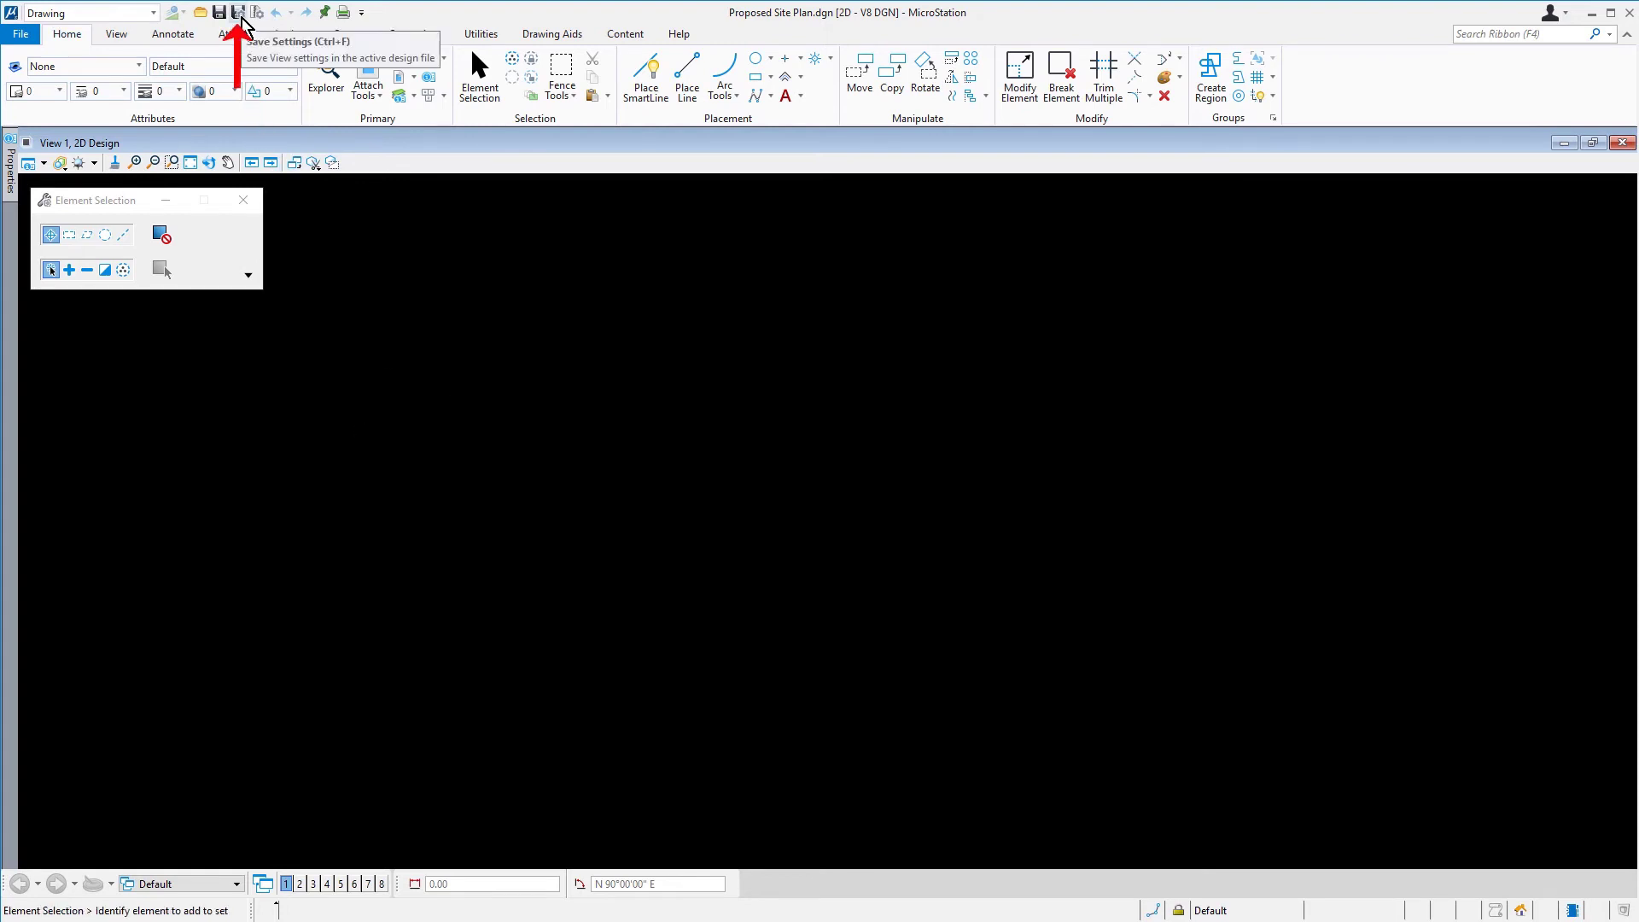
pyautogui.click(240, 11)
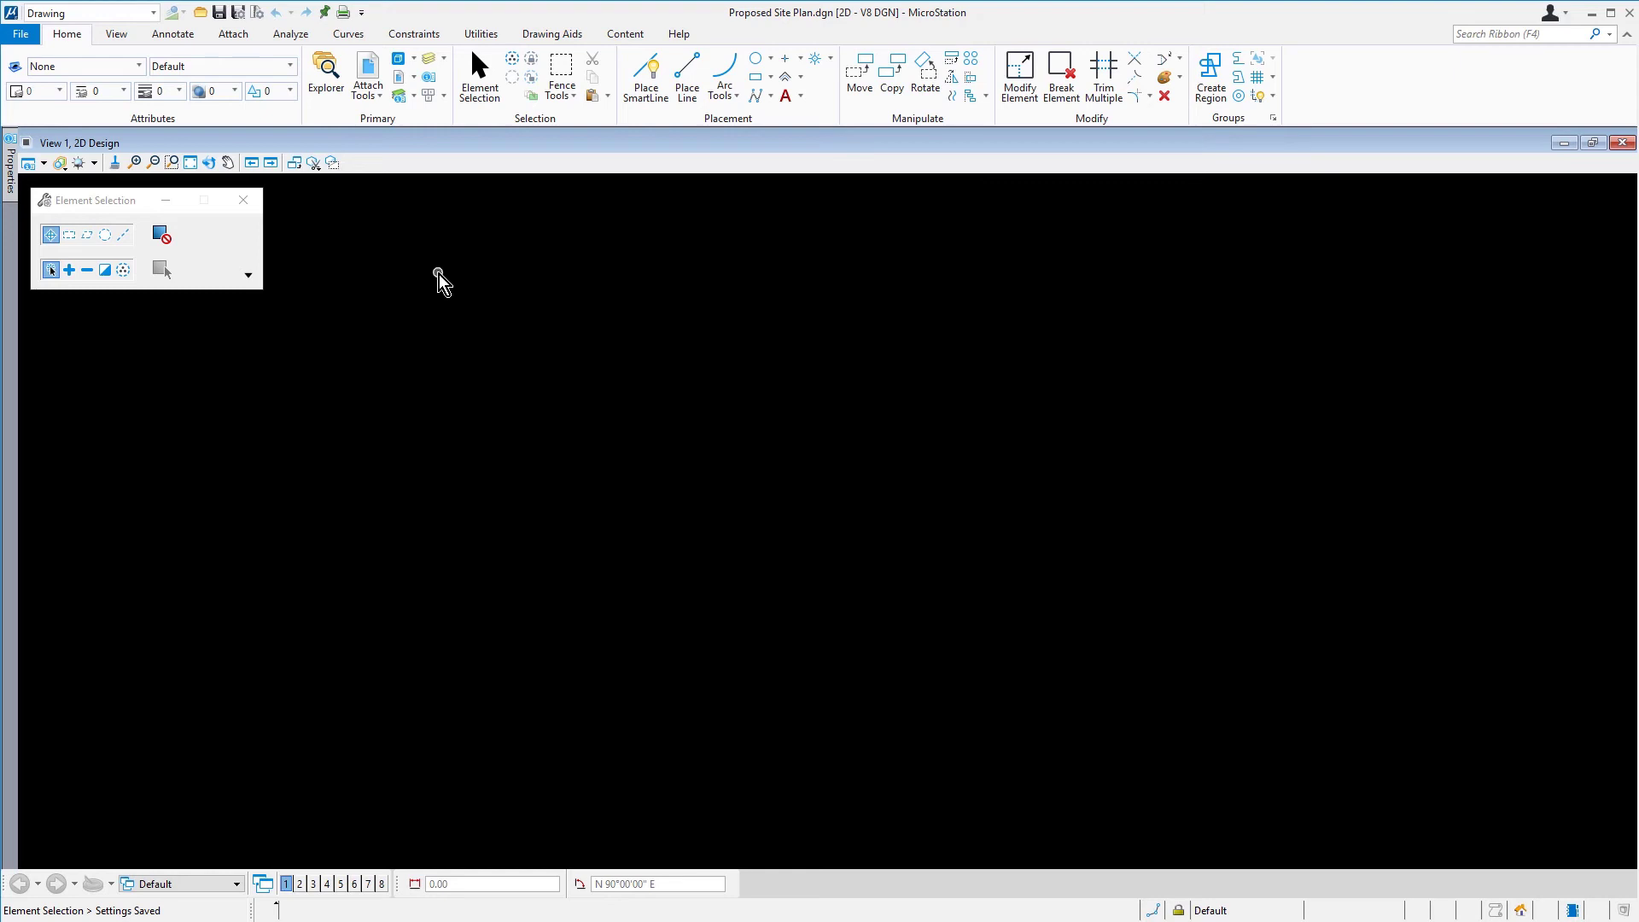
pyautogui.moveTo(438, 287)
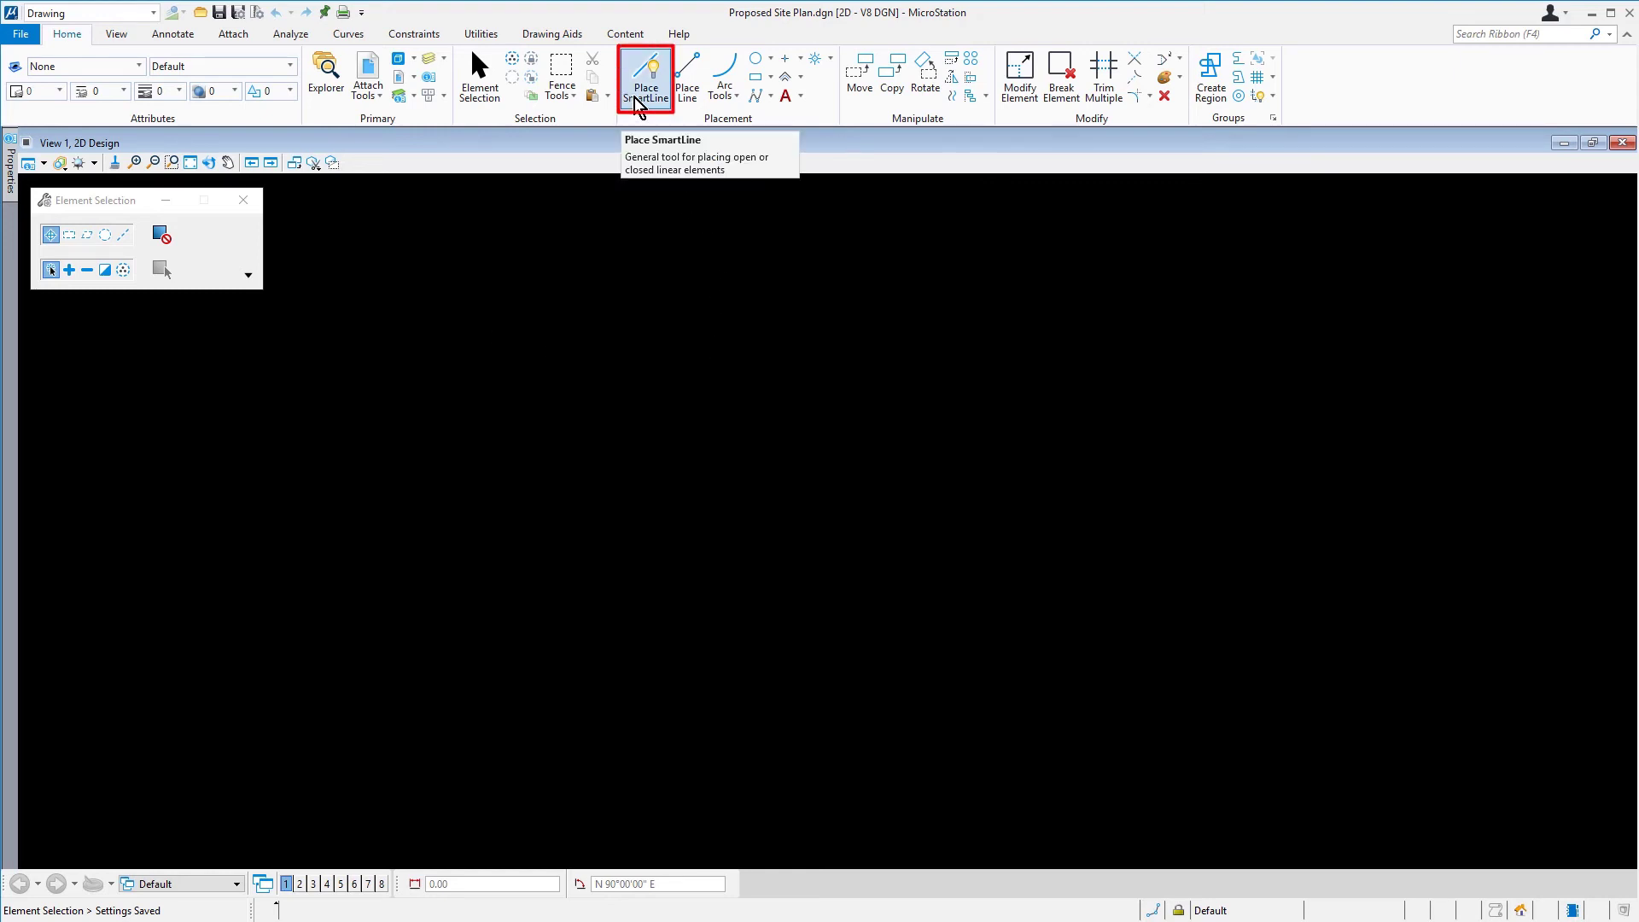
pyautogui.click(645, 76)
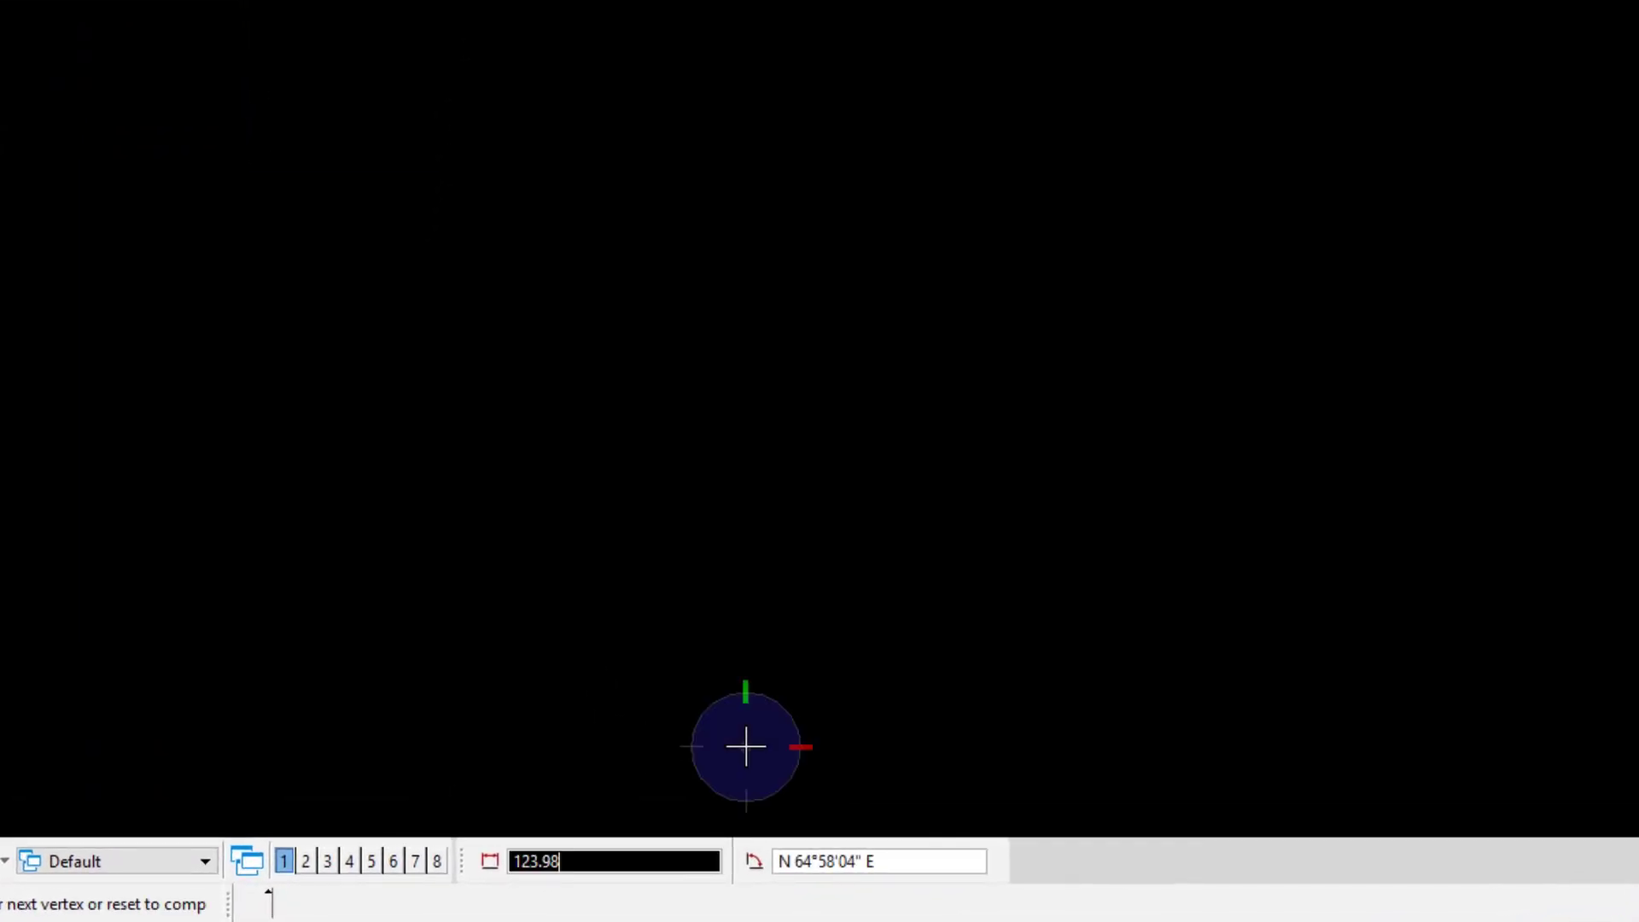
pyautogui.moveTo(1121, 574)
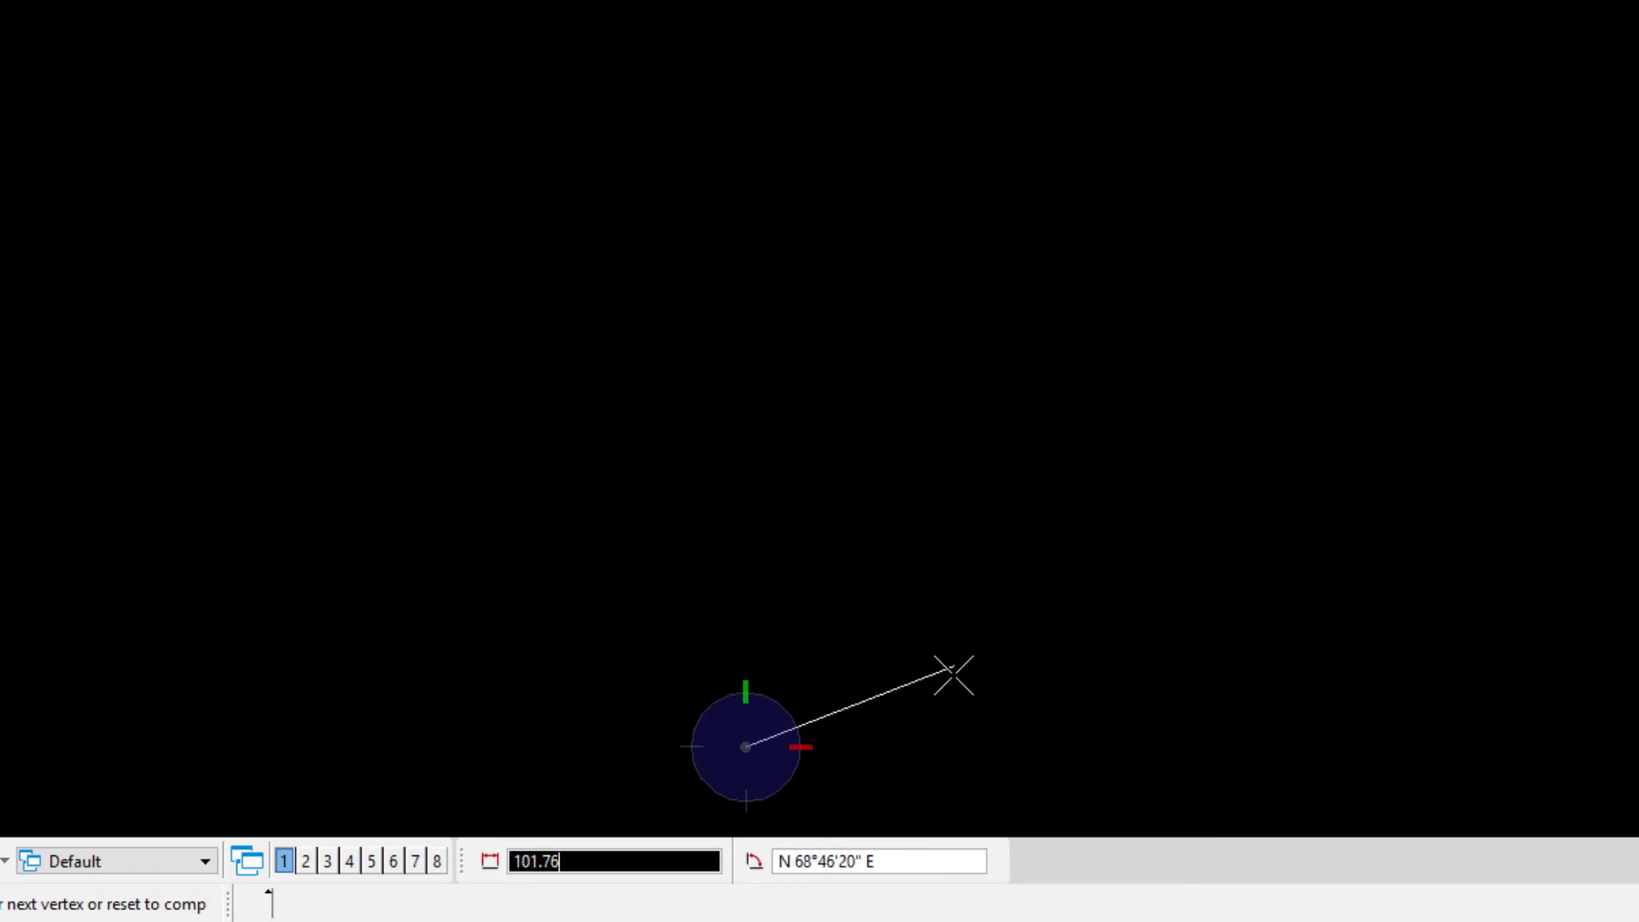
pyautogui.moveTo(946, 646)
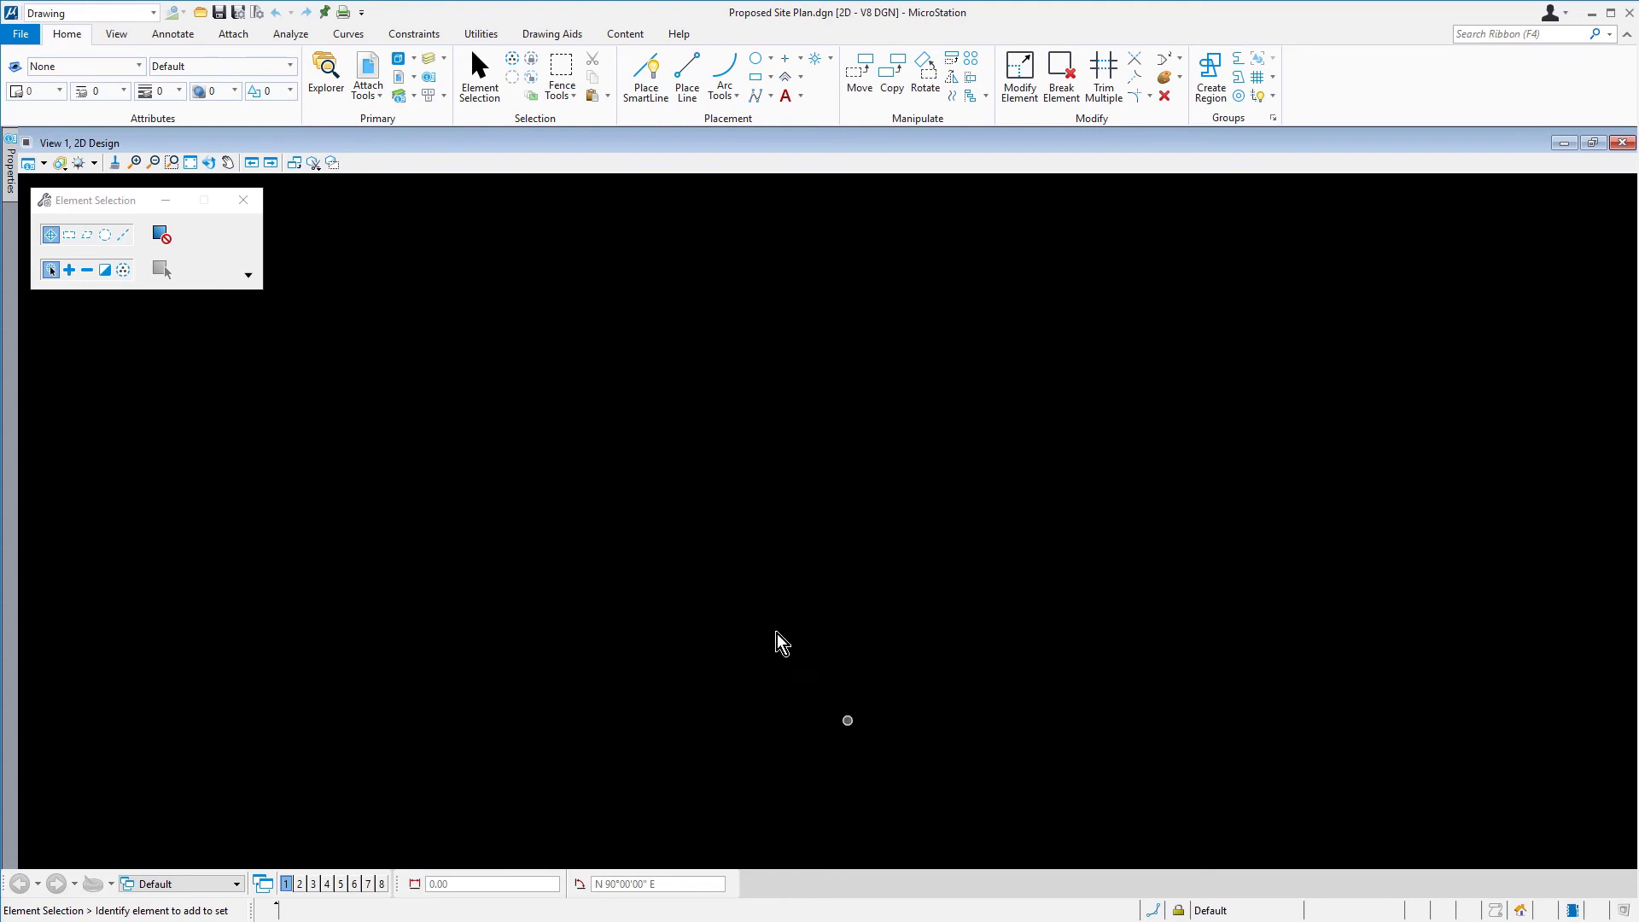
# Show the Geographic Coordinate System dialog from the Utilities ribbon.
pyautogui.click(479, 33)
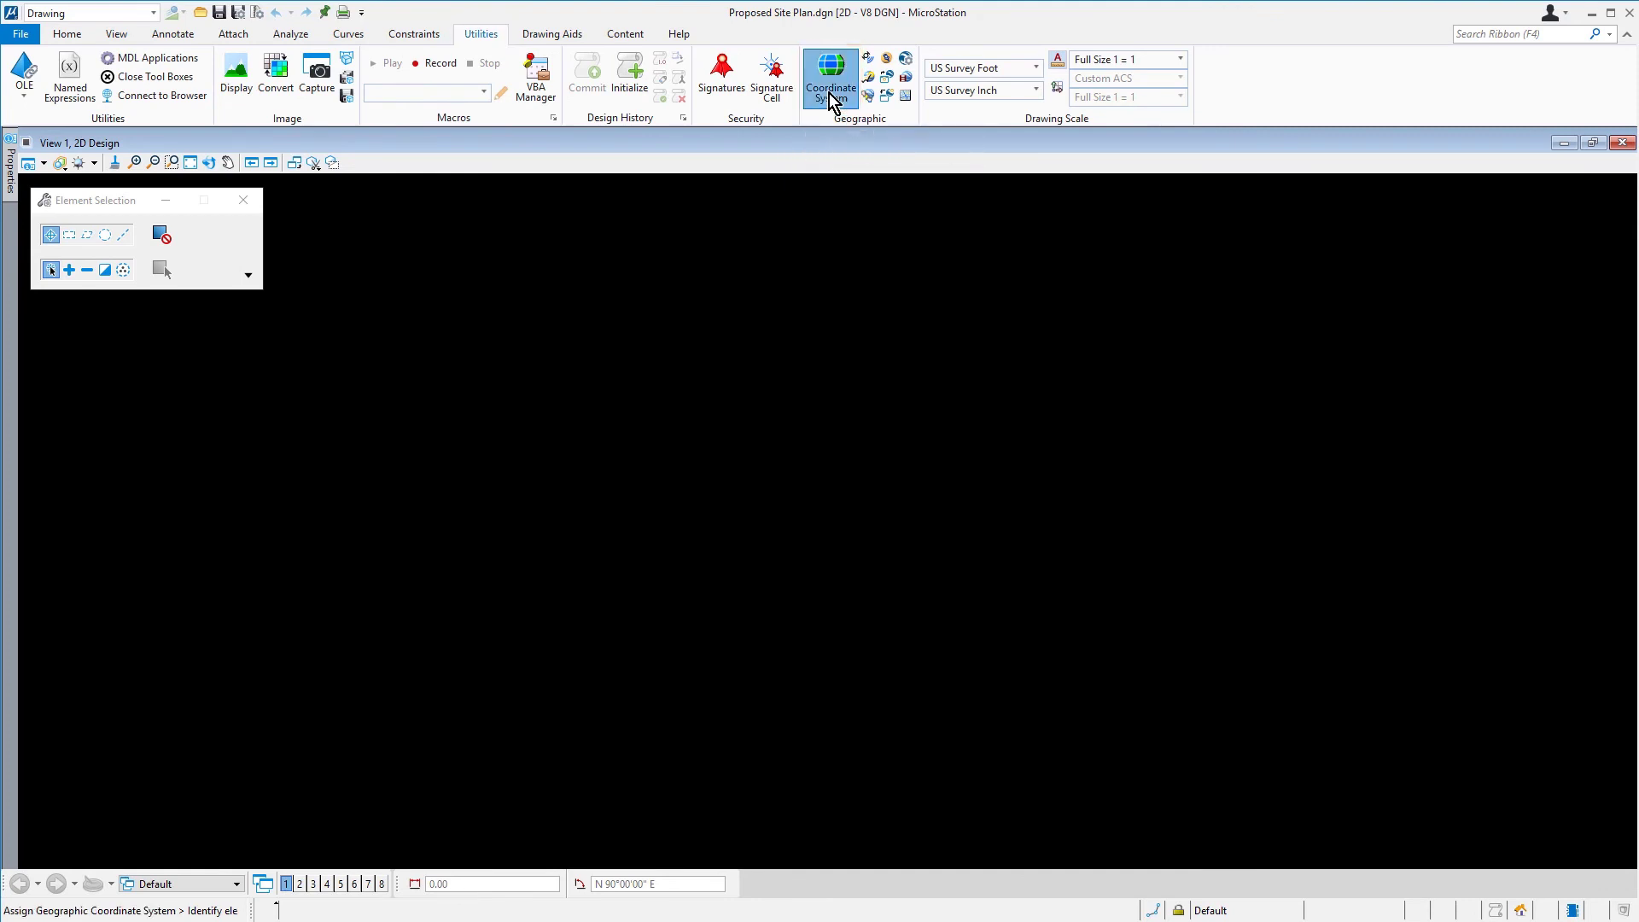
pyautogui.click(830, 75)
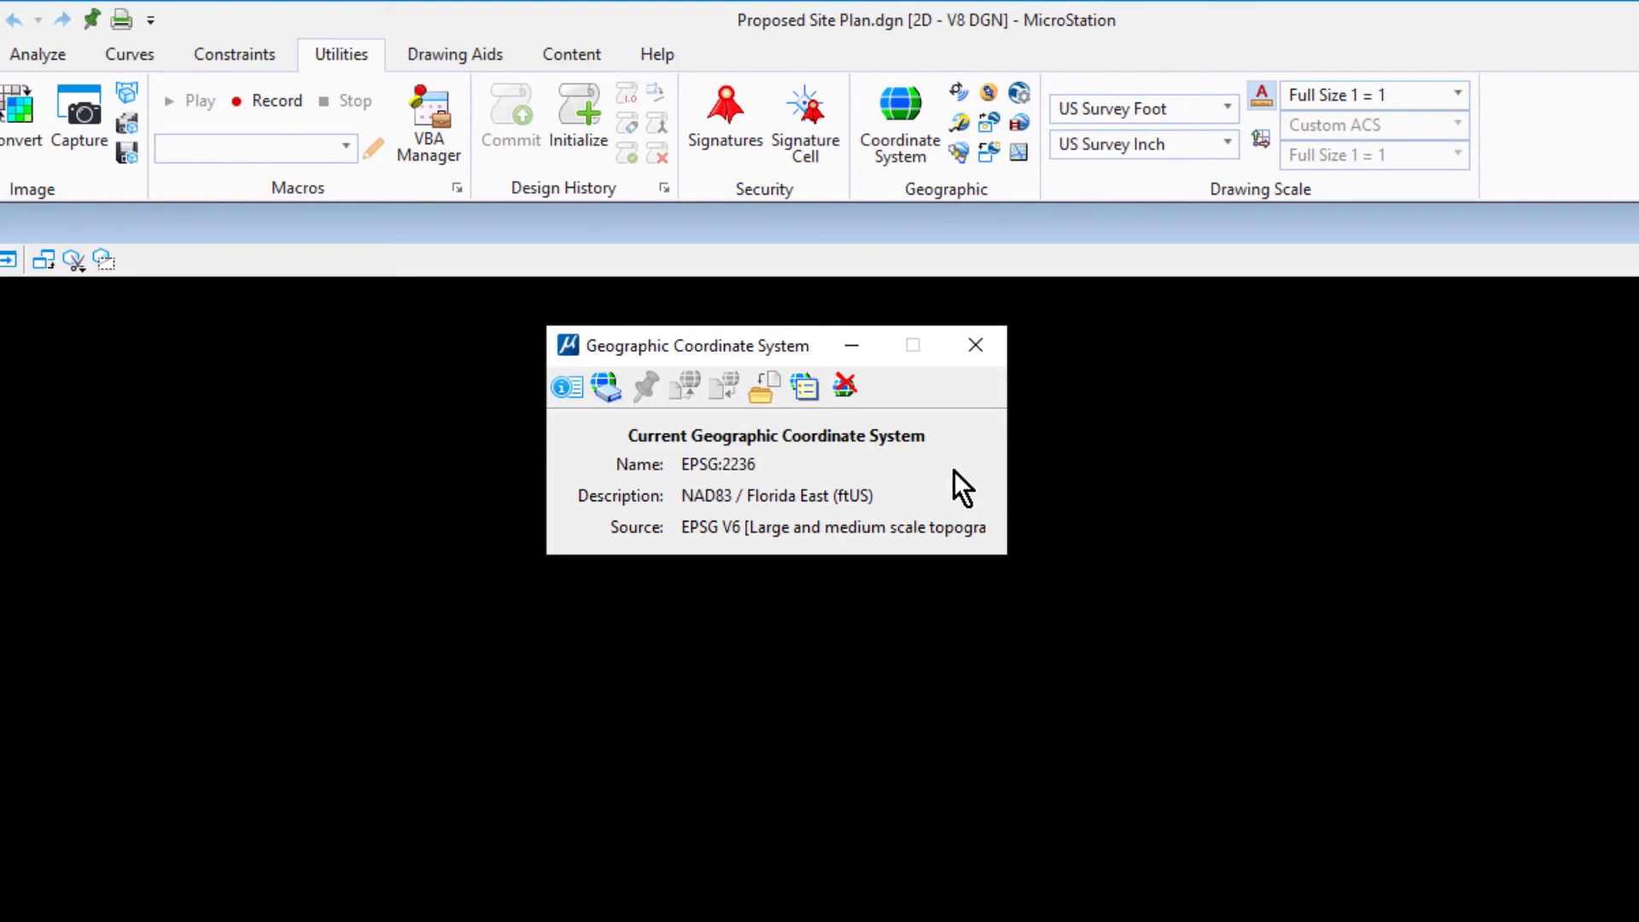
# Review EPSG:2236 NAD83 / Florida East (ftUS) details, then close the dialog.
pyautogui.click(717, 464)
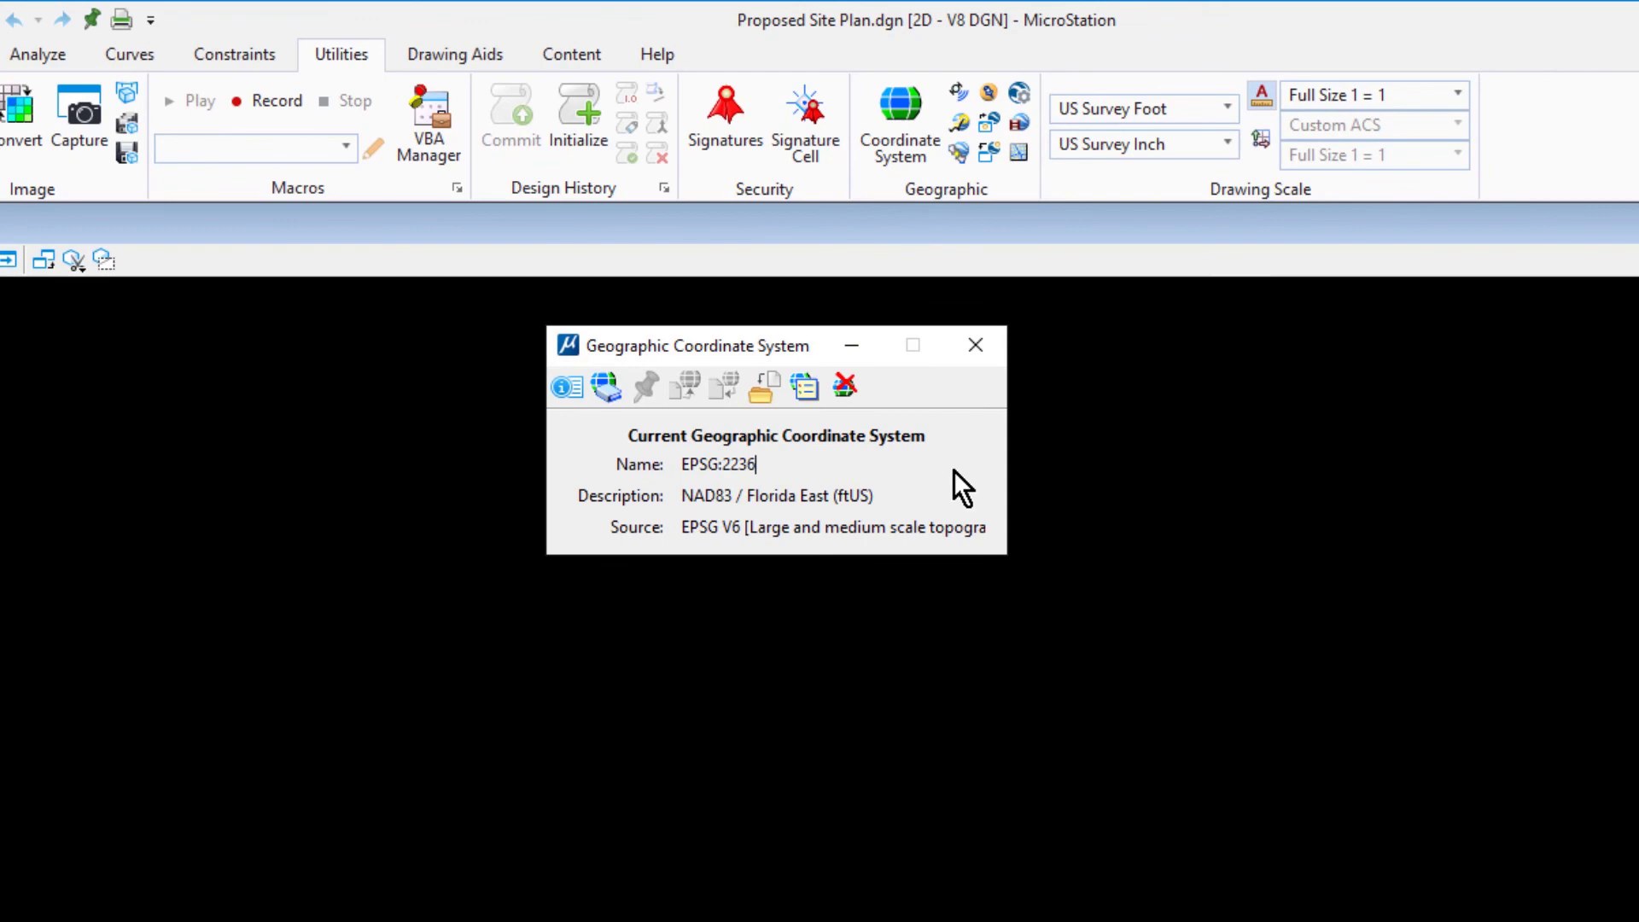
pyautogui.click(717, 464)
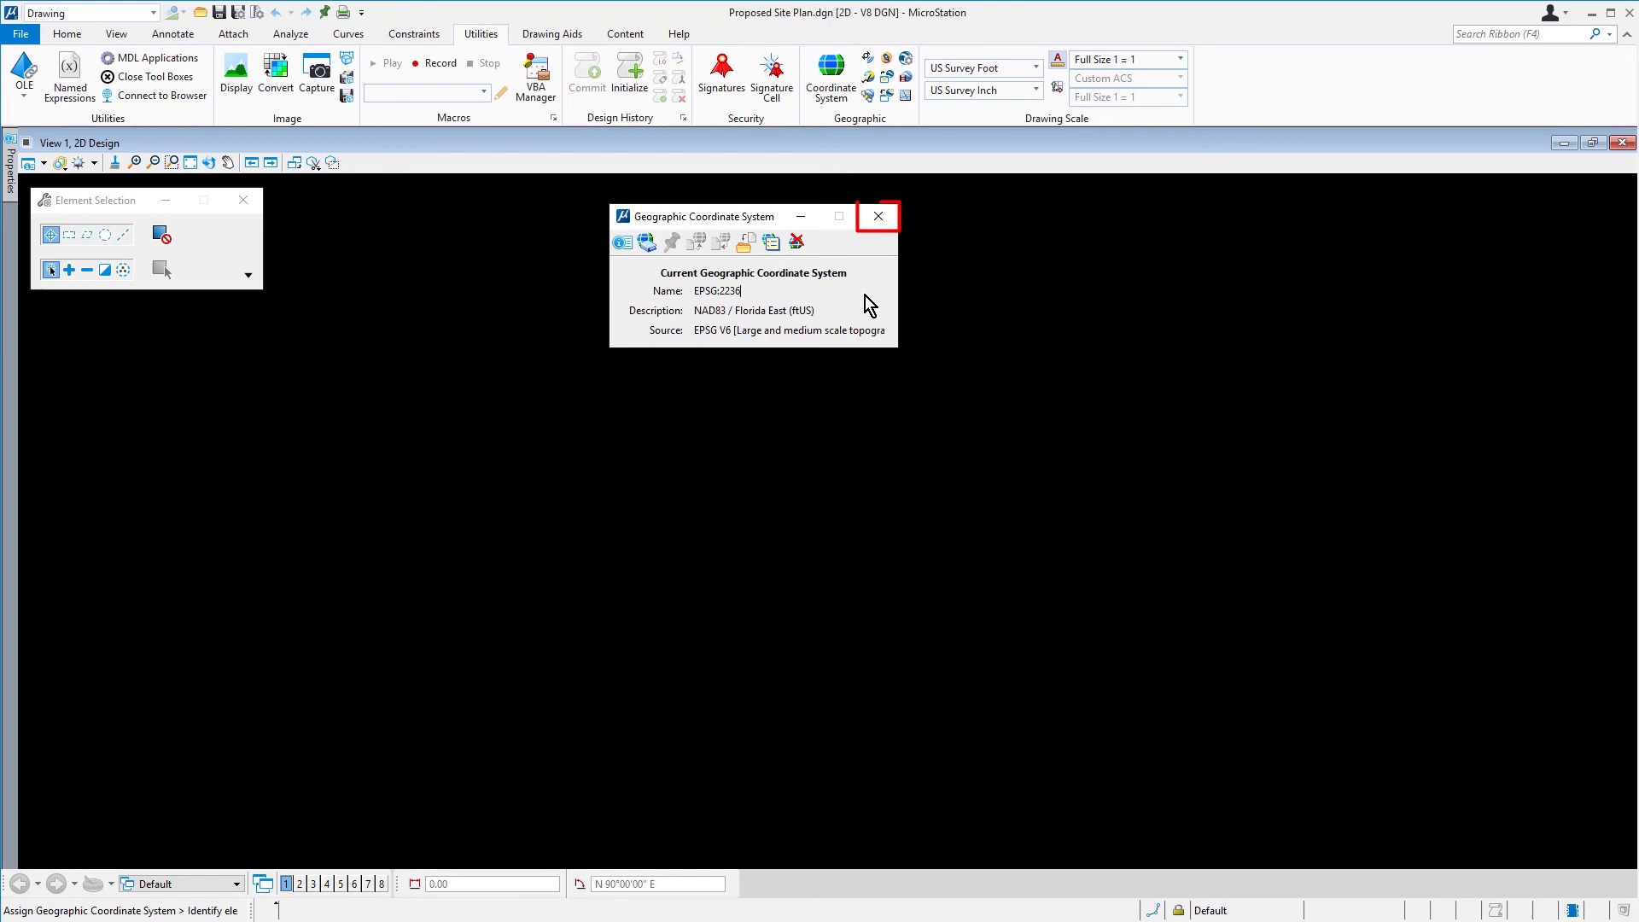
pyautogui.click(875, 215)
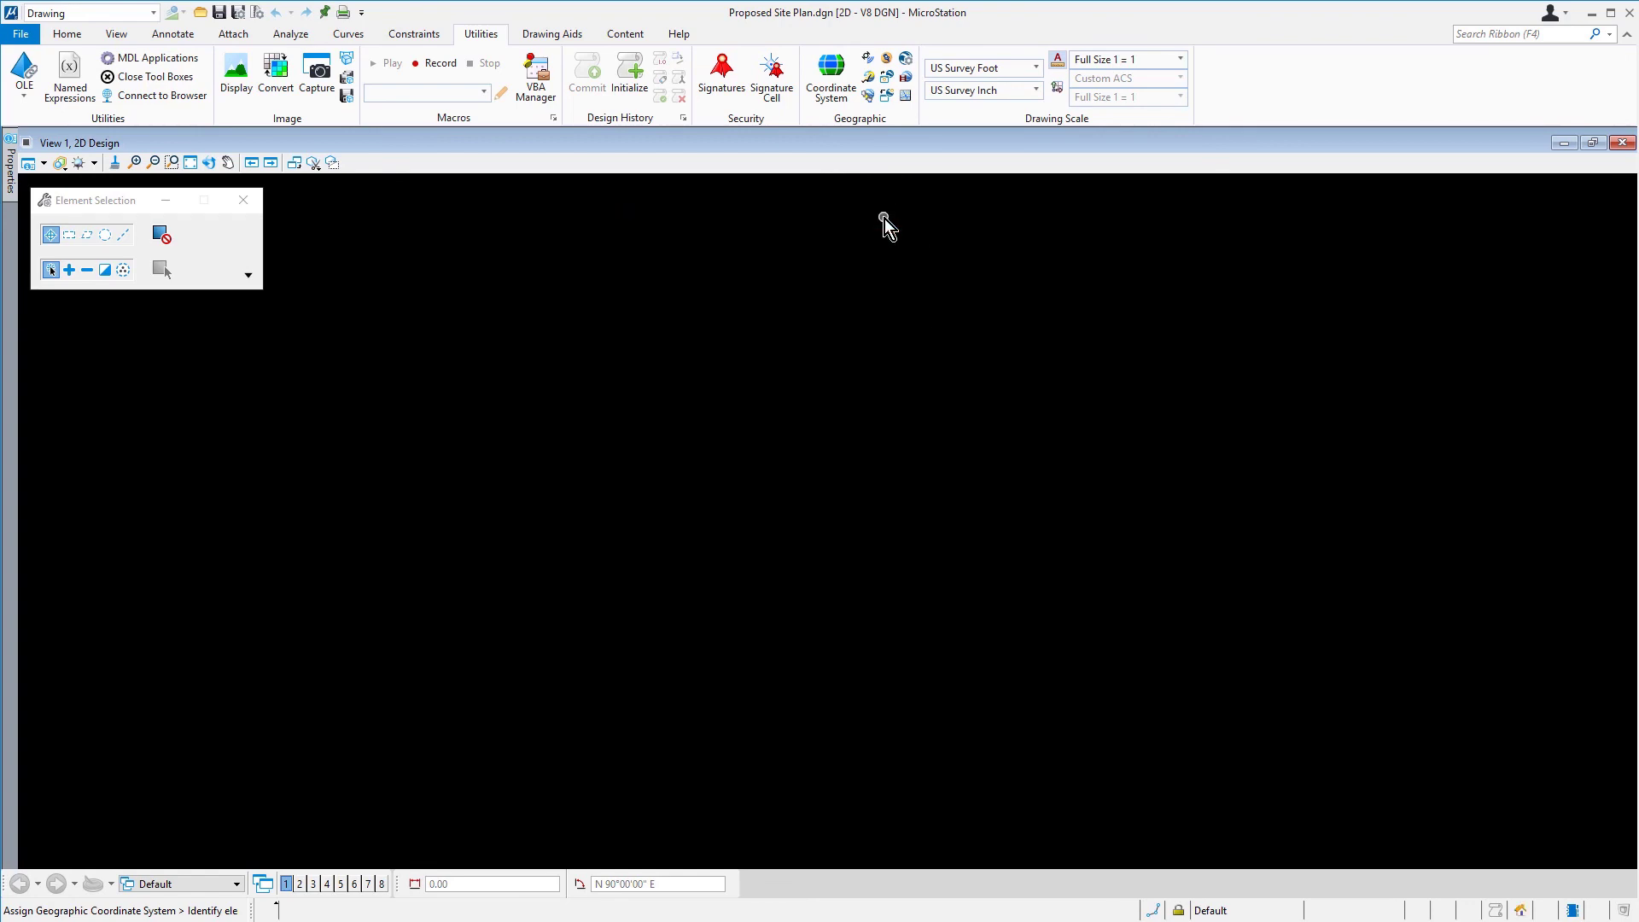